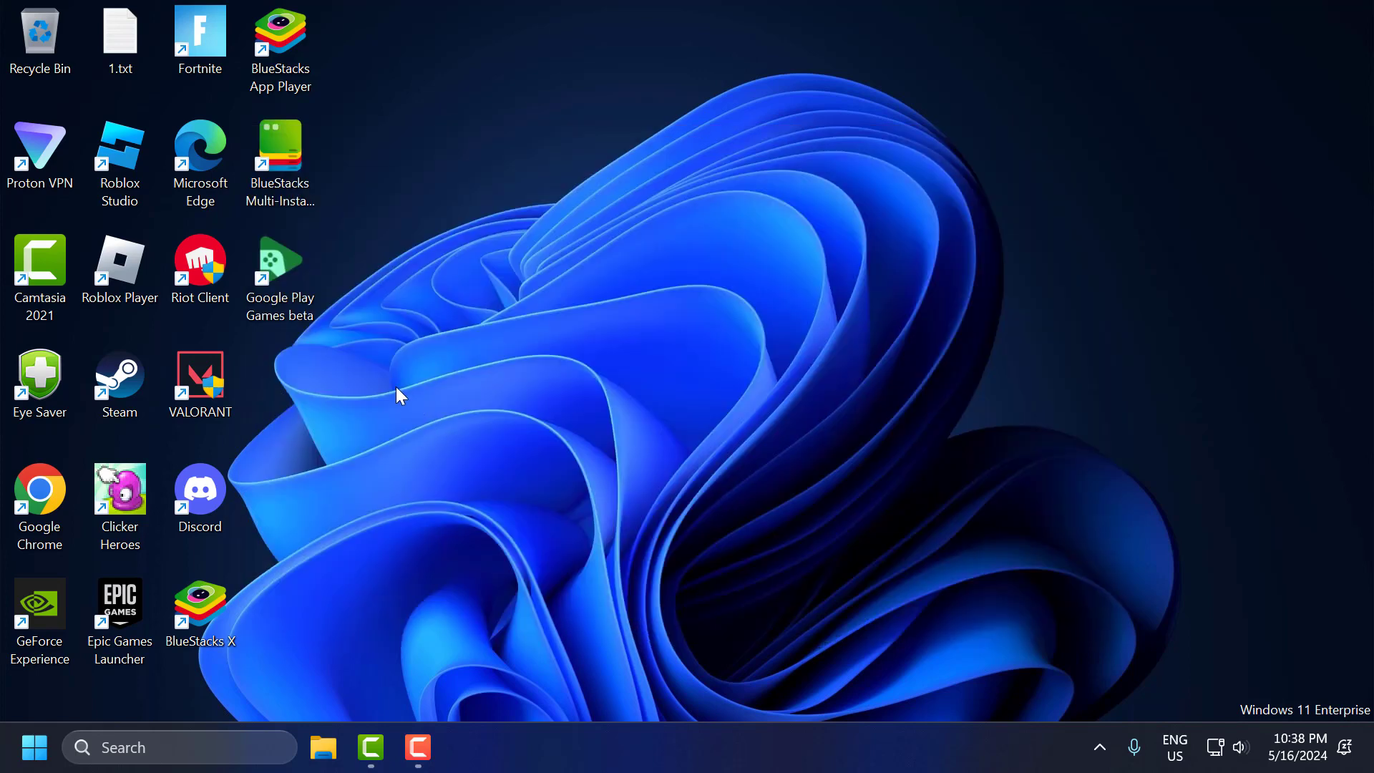
Launch BlueStacks Multi-Instance Manager from its desktop shortcut
left_click(279, 161)
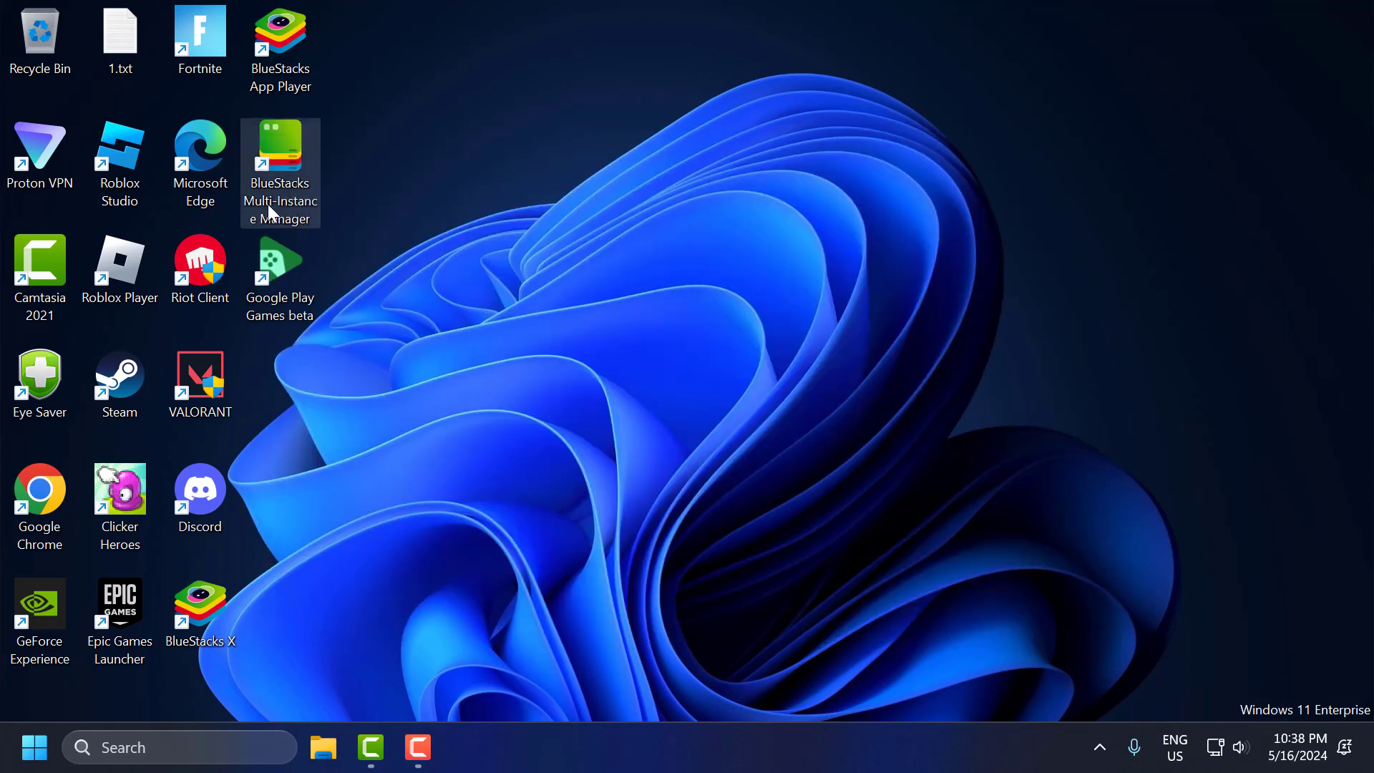
mouse_move(302, 185)
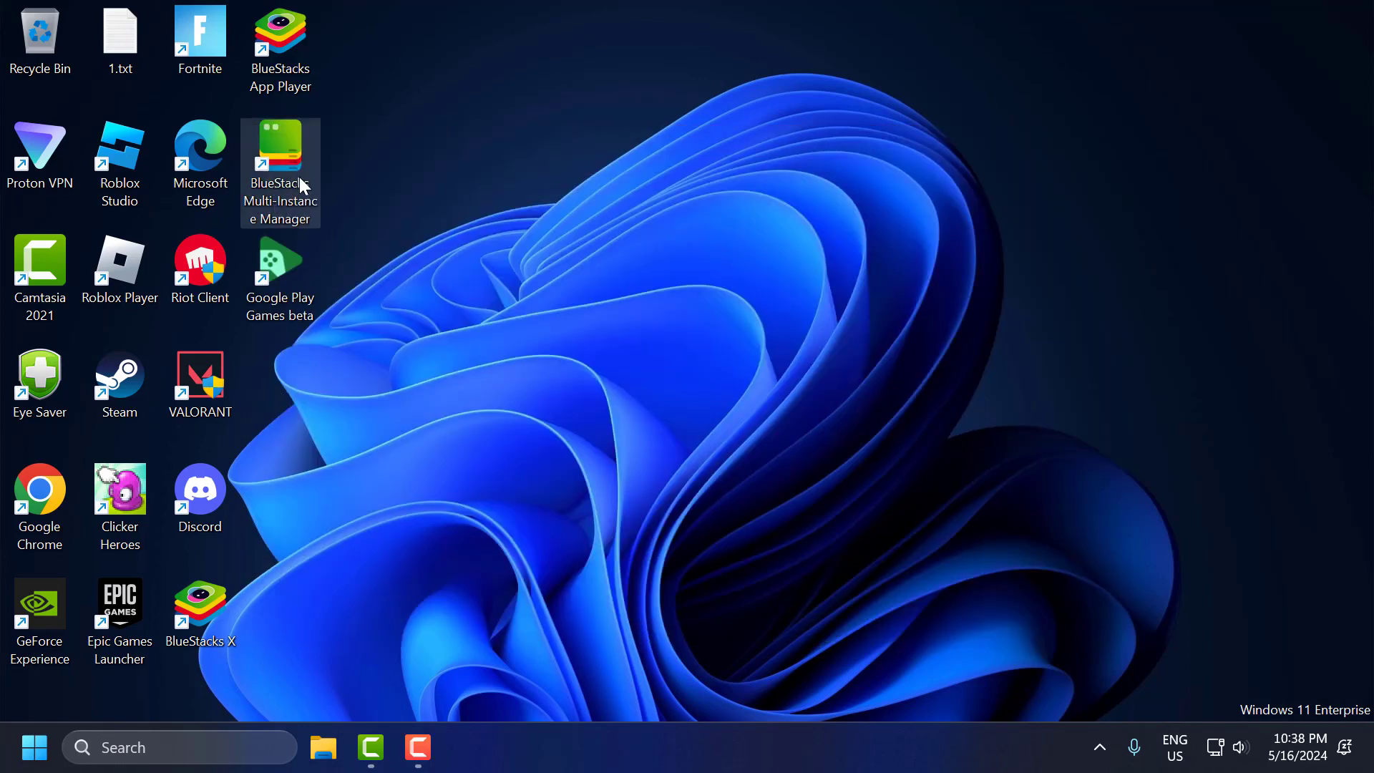
double_click(281, 158)
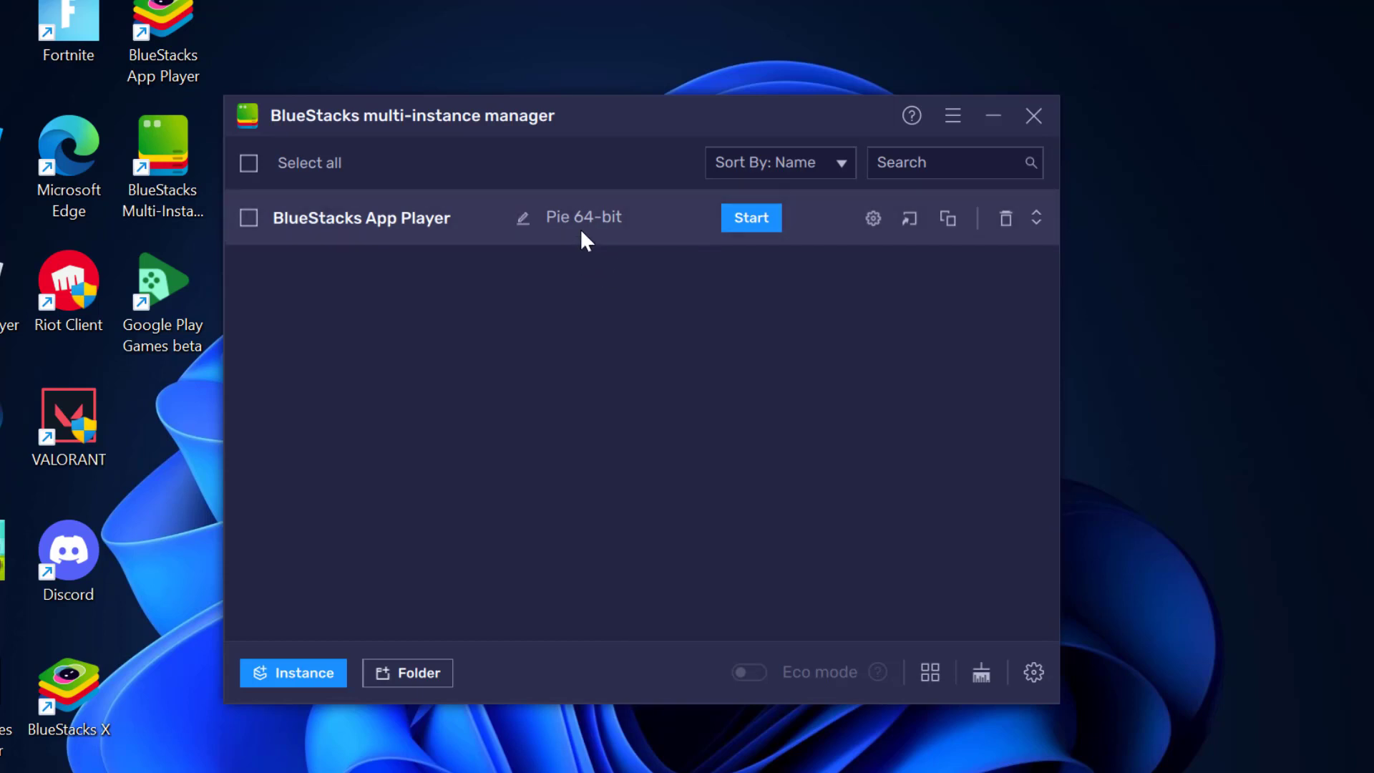
mouse_move(549, 294)
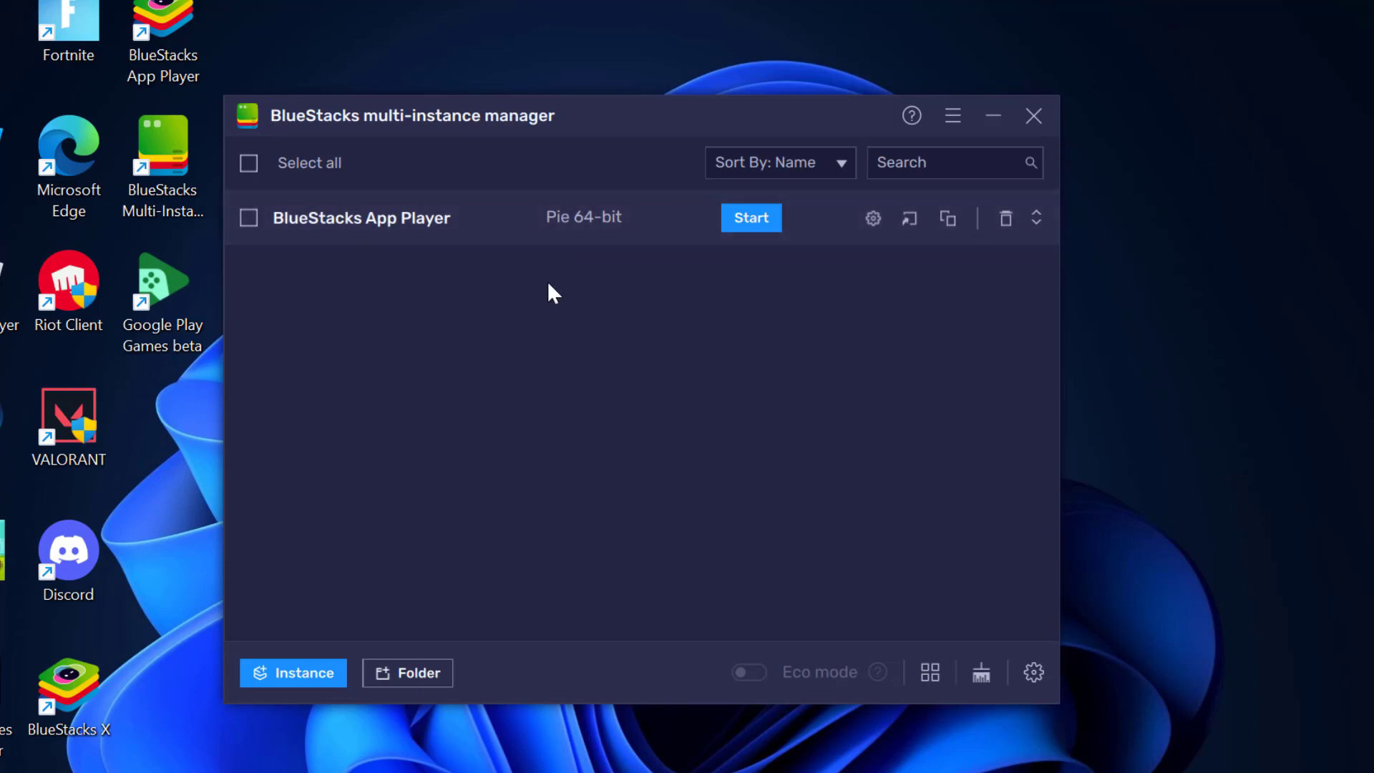
mouse_move(426, 509)
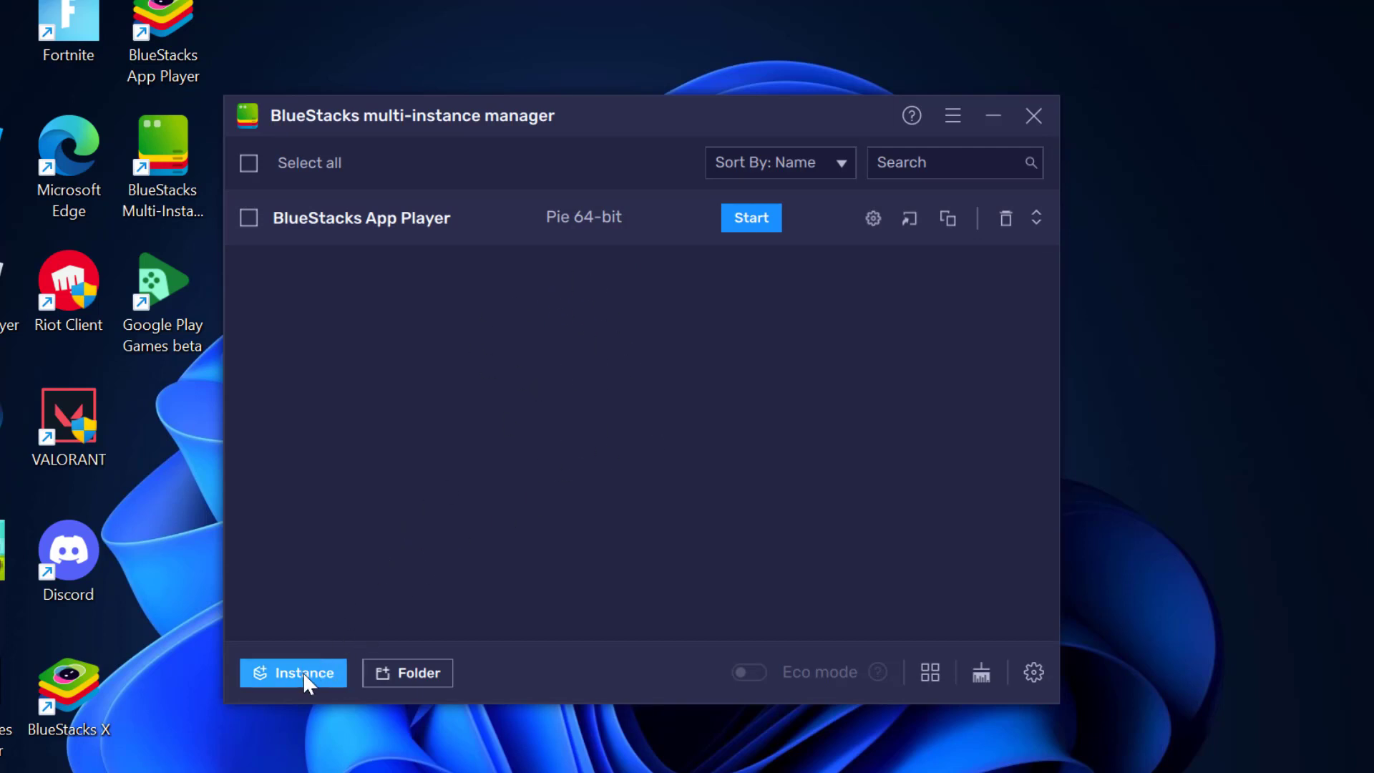
Start a fresh instance (not a clone) with Nougat 32-bit as its Android version
left_click(292, 673)
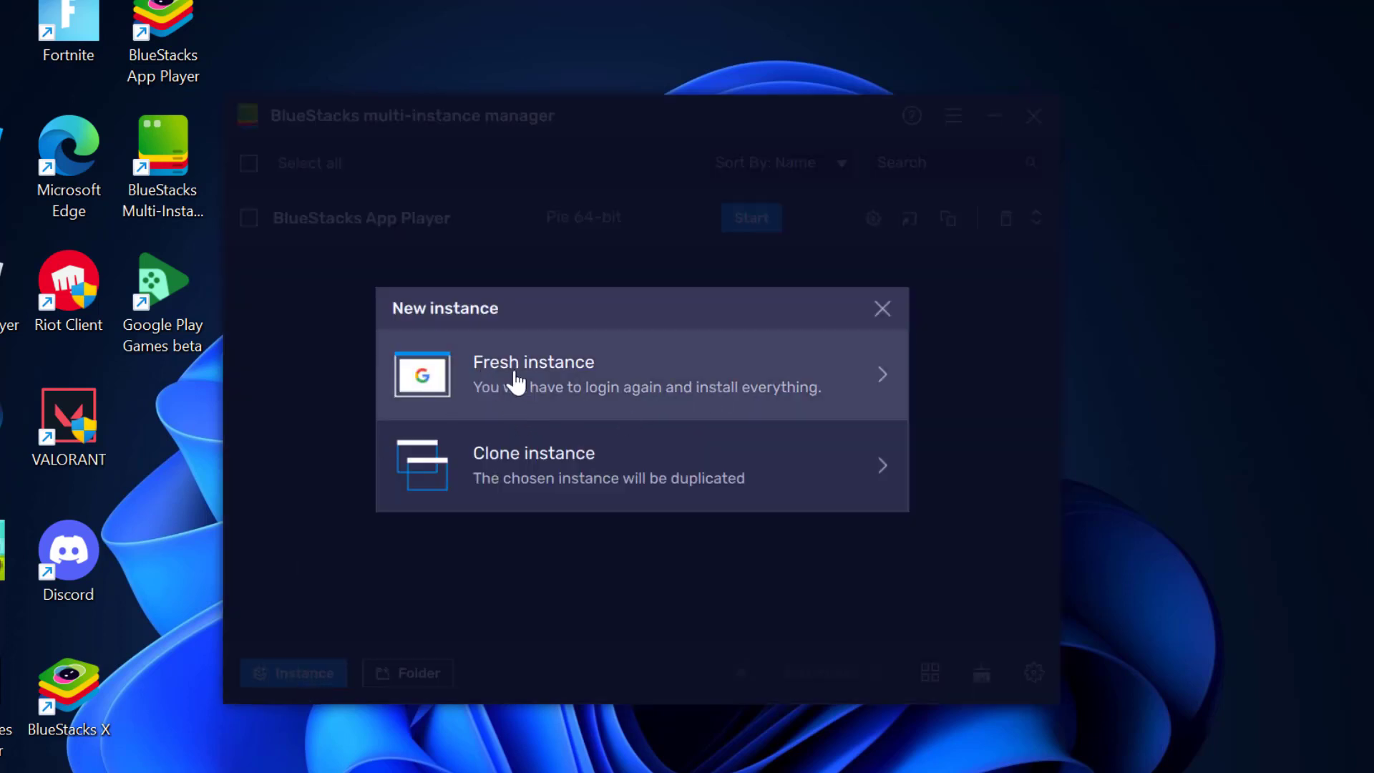
left_click(533, 374)
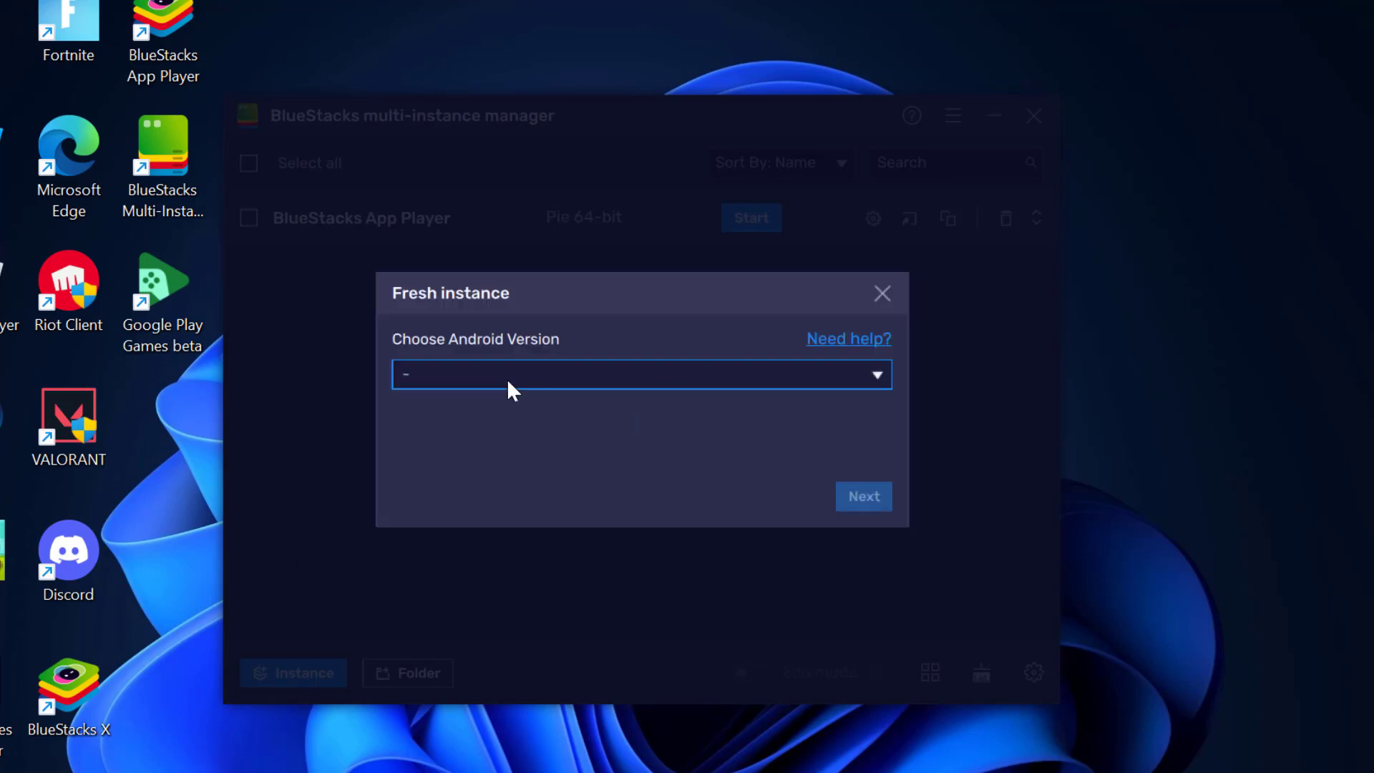
left_click(641, 373)
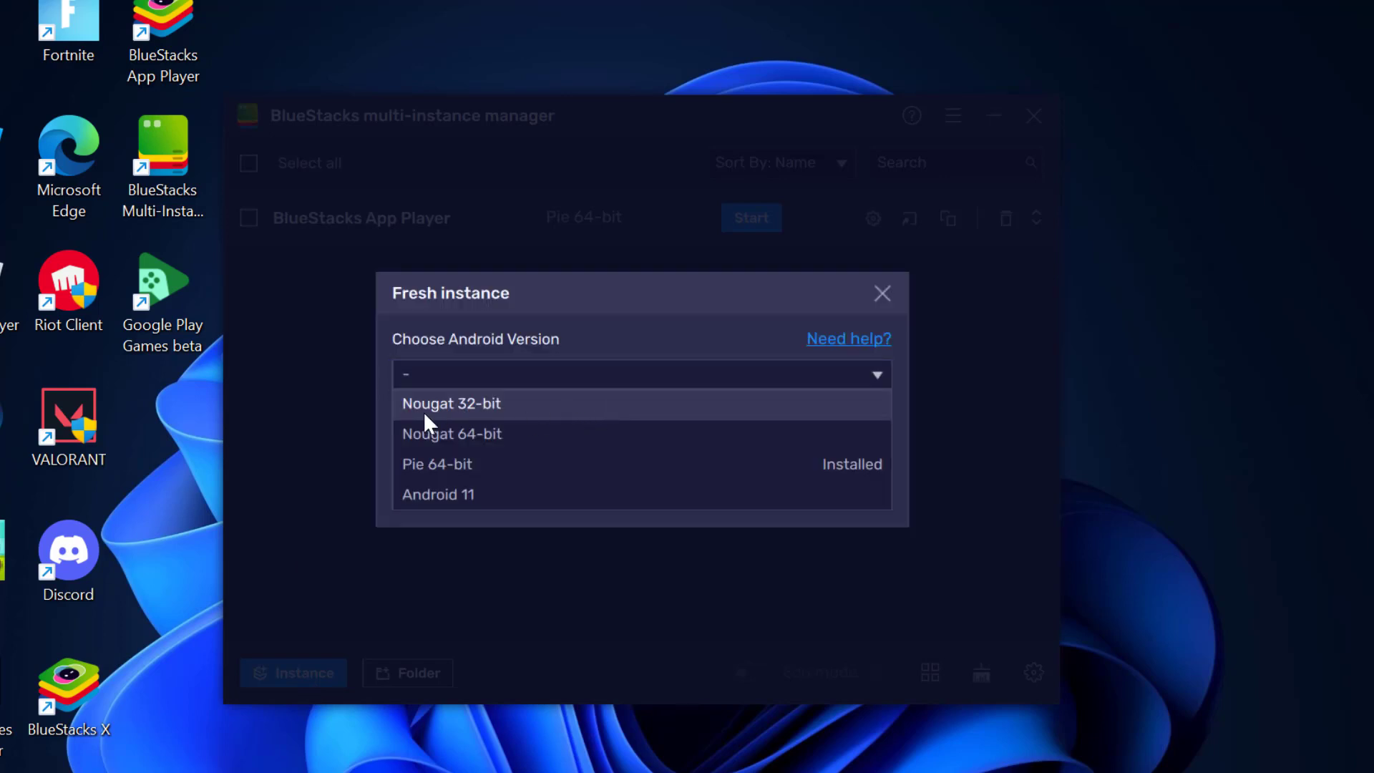
left_click(450, 404)
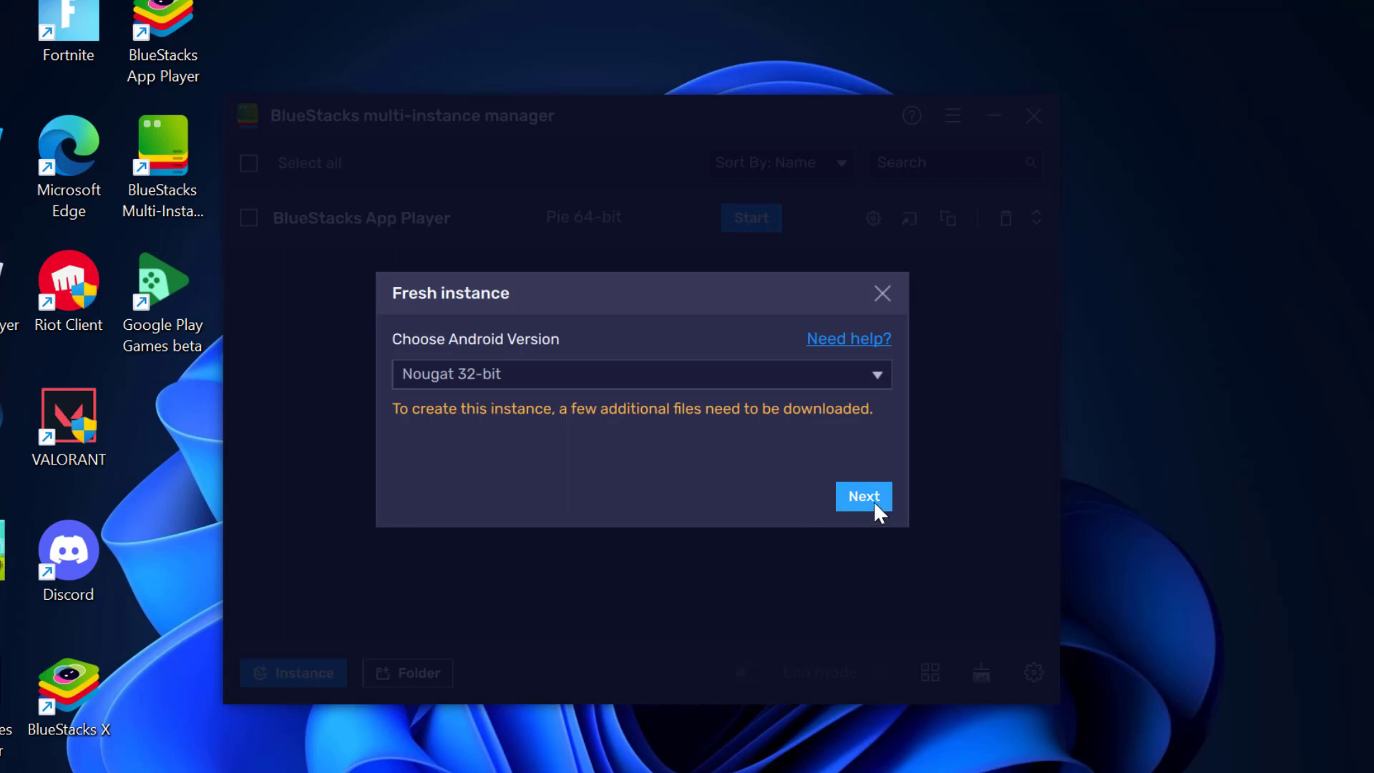
Give the instance Medium (2 cores), Standard (2 GB) memory, 1280 x 720 resolution and Low Memory performance mode
left_click(861, 496)
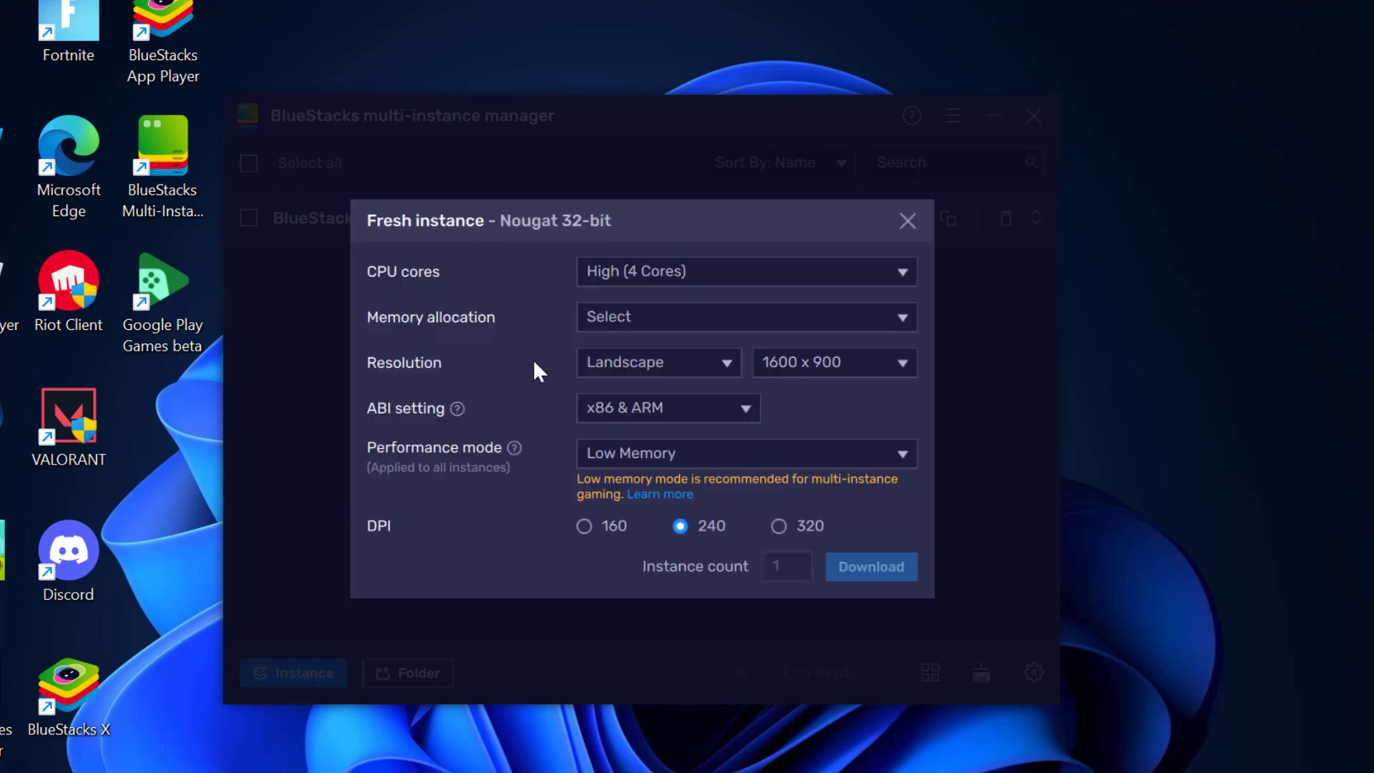
left_click(744, 270)
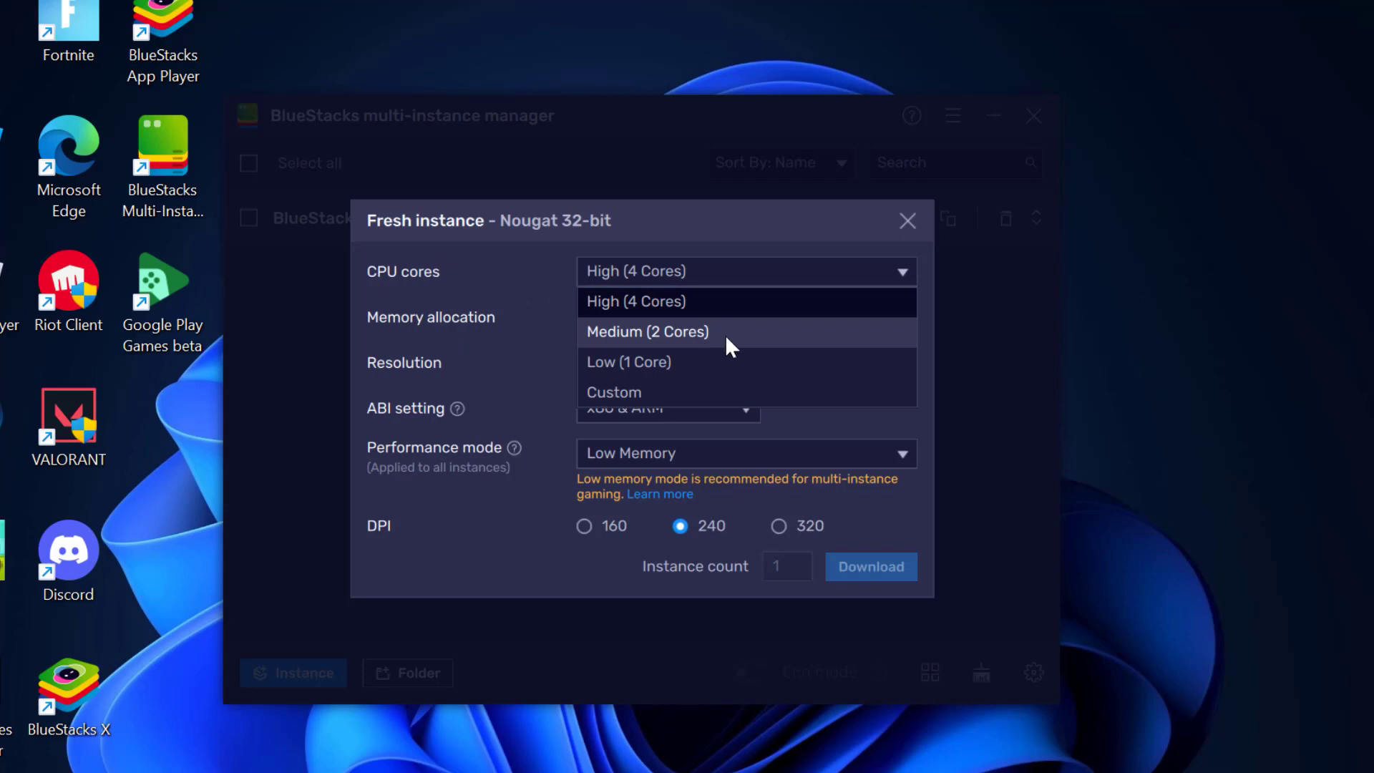
left_click(647, 331)
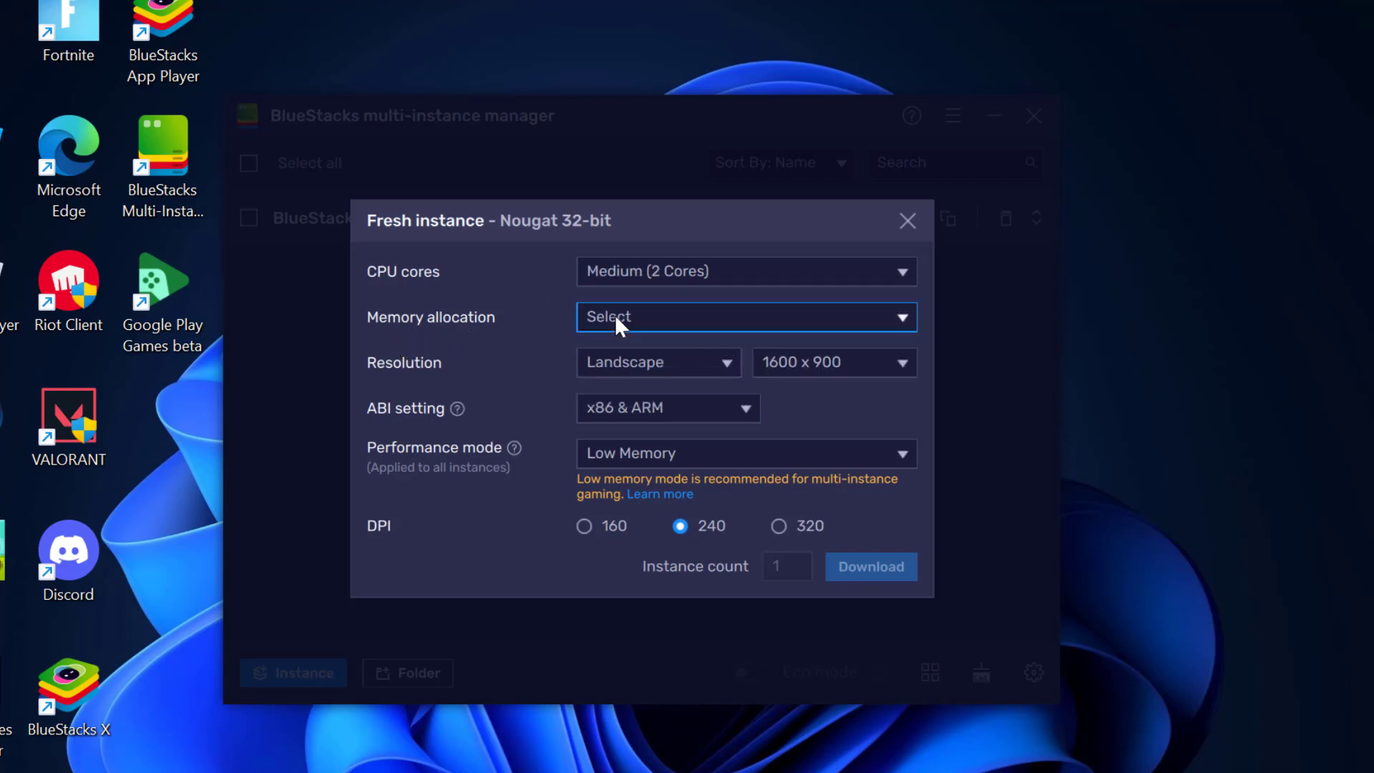
left_click(744, 316)
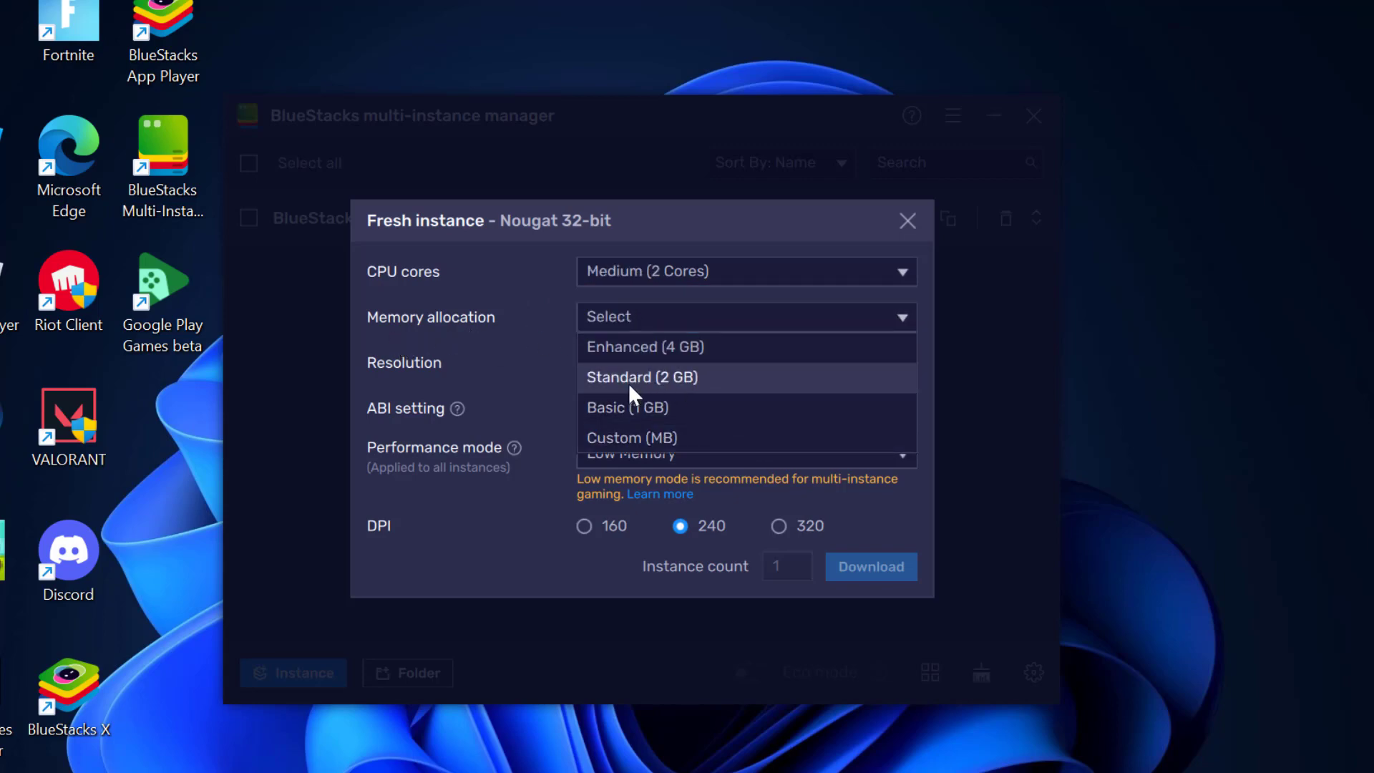
left_click(641, 376)
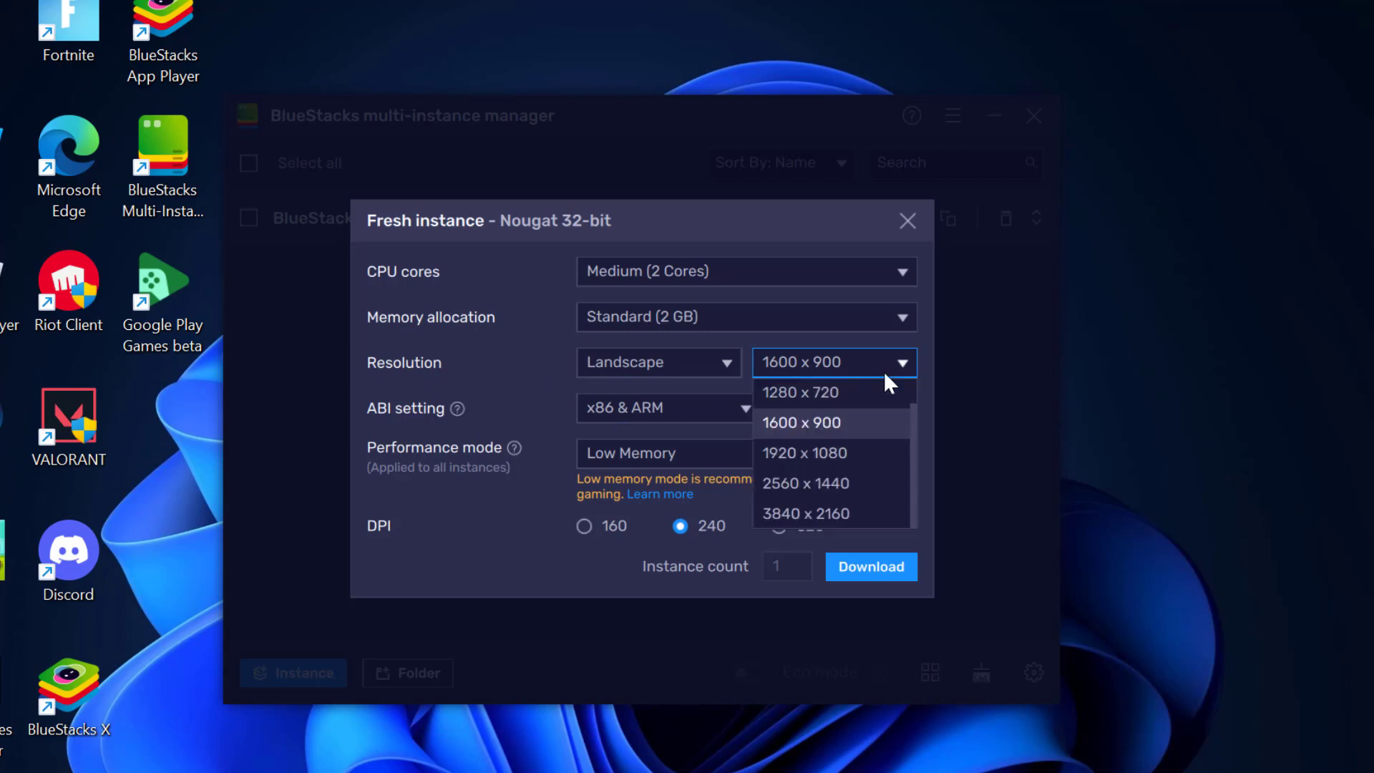
mouse_move(782, 405)
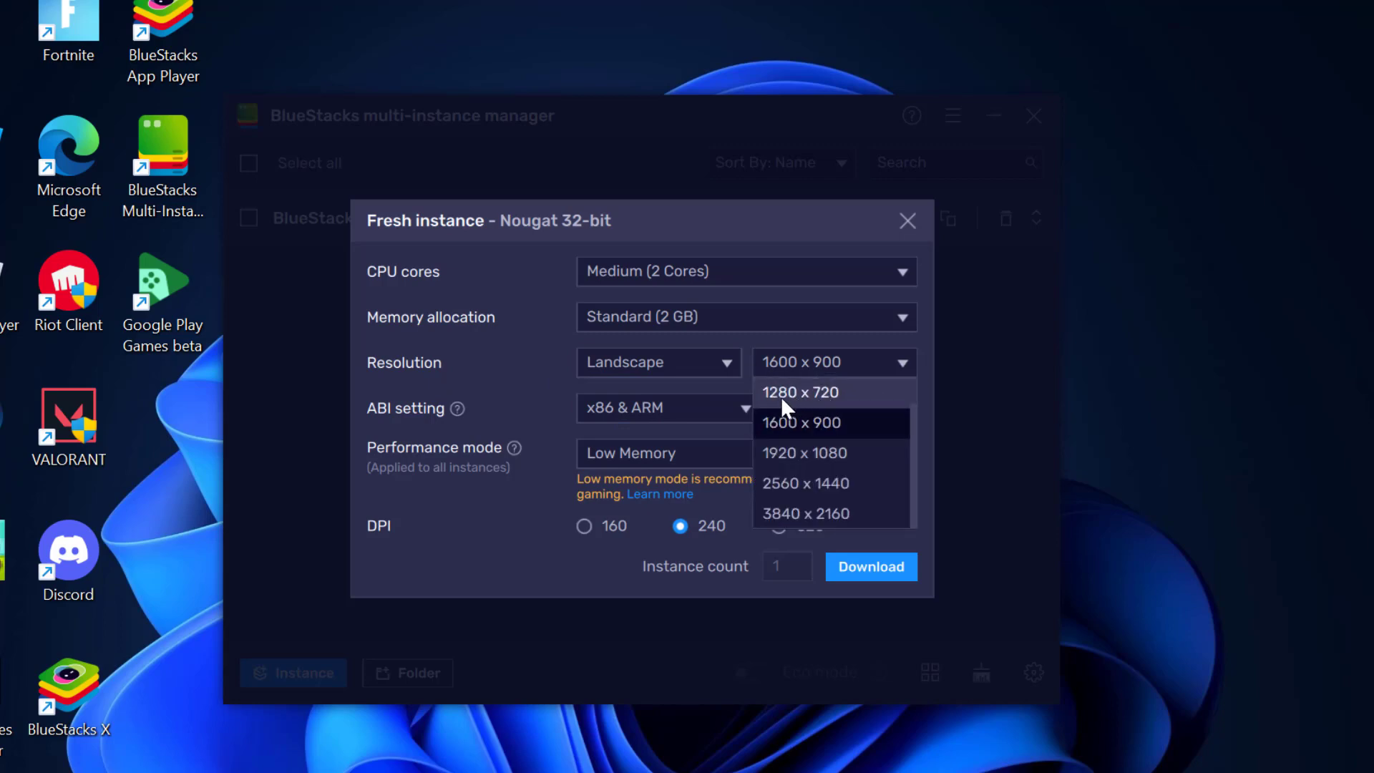
left_click(800, 392)
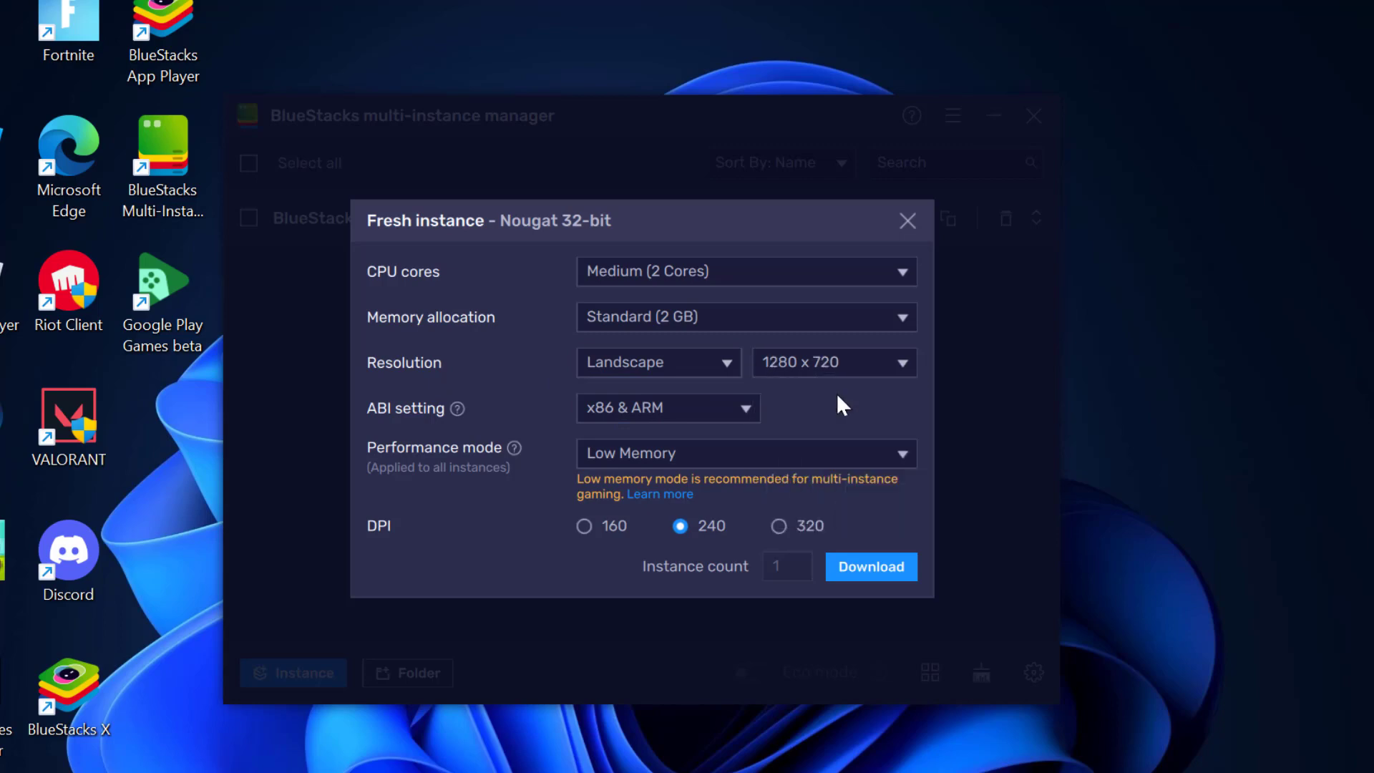
mouse_move(534, 455)
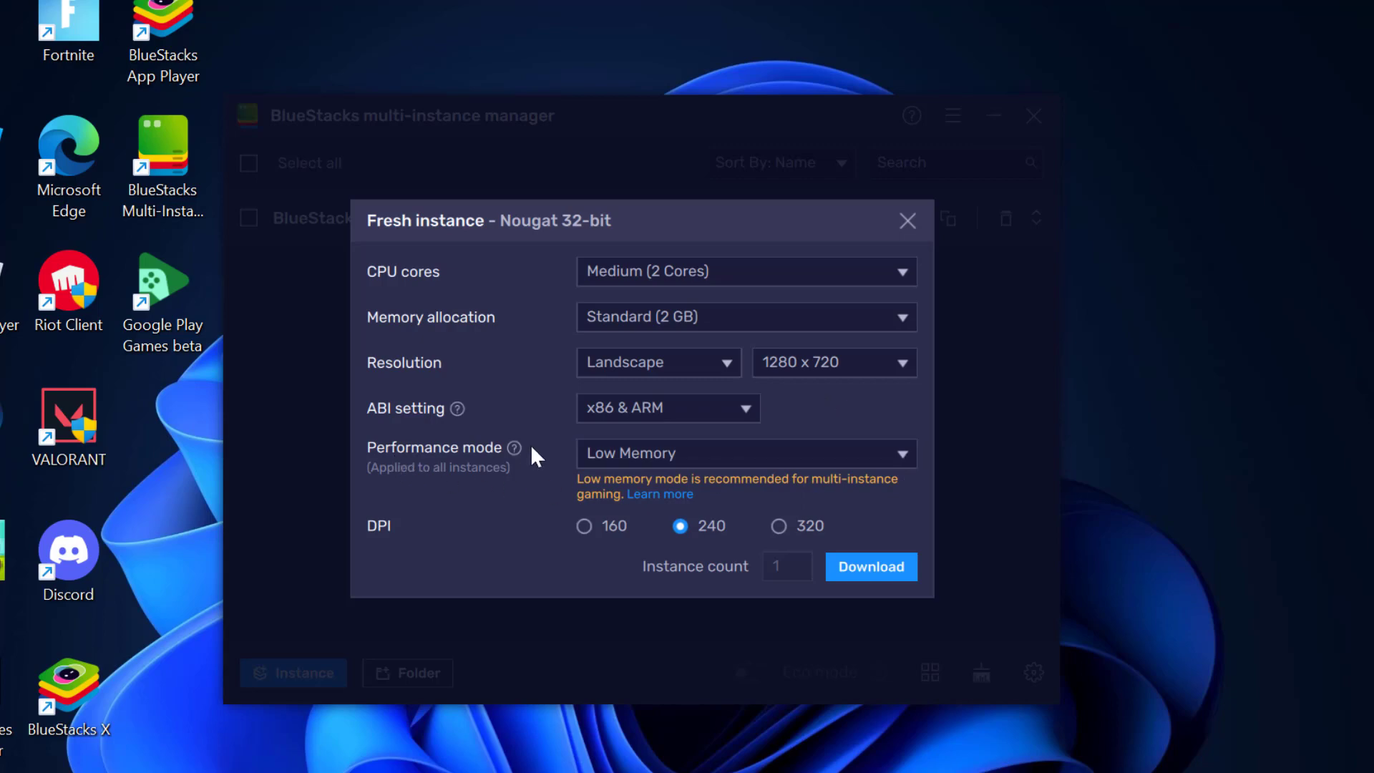
left_click(744, 454)
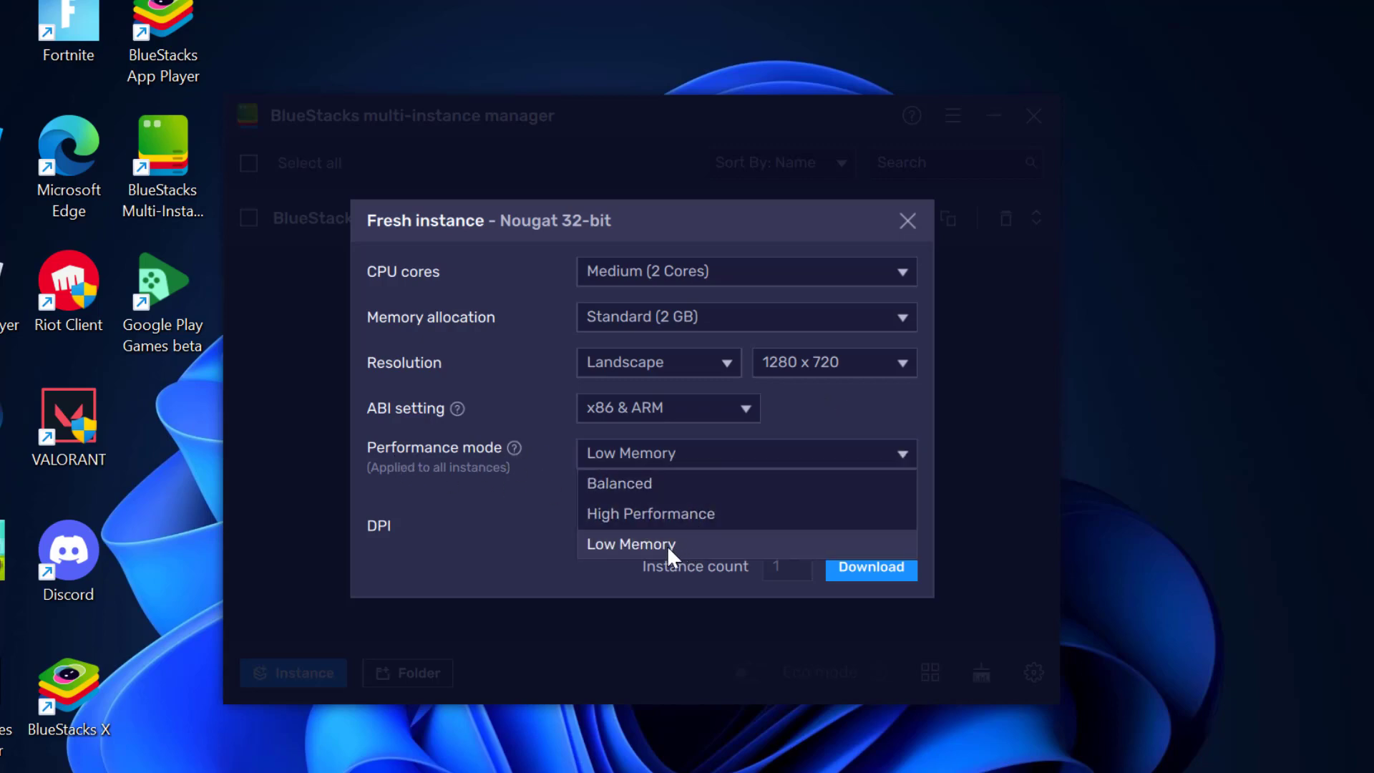
left_click(629, 544)
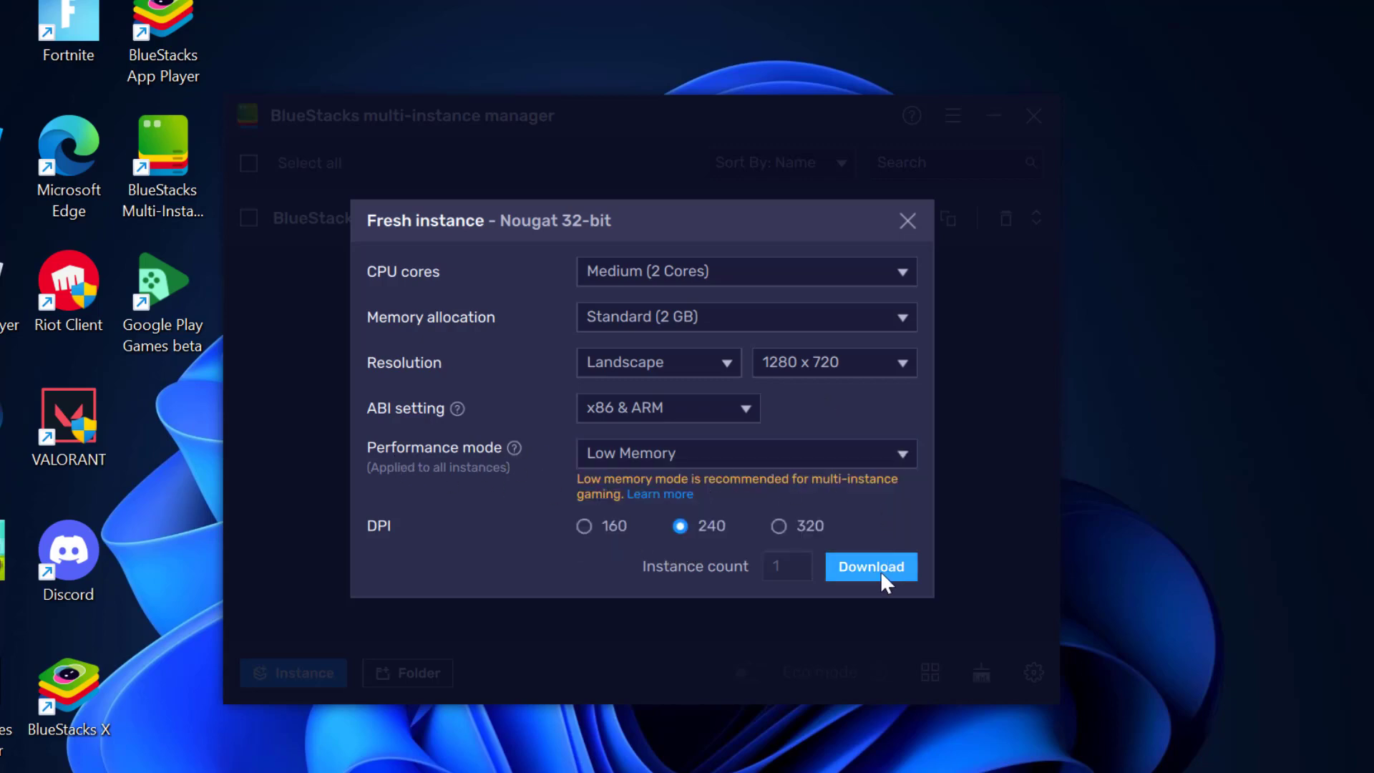
mouse_move(710, 540)
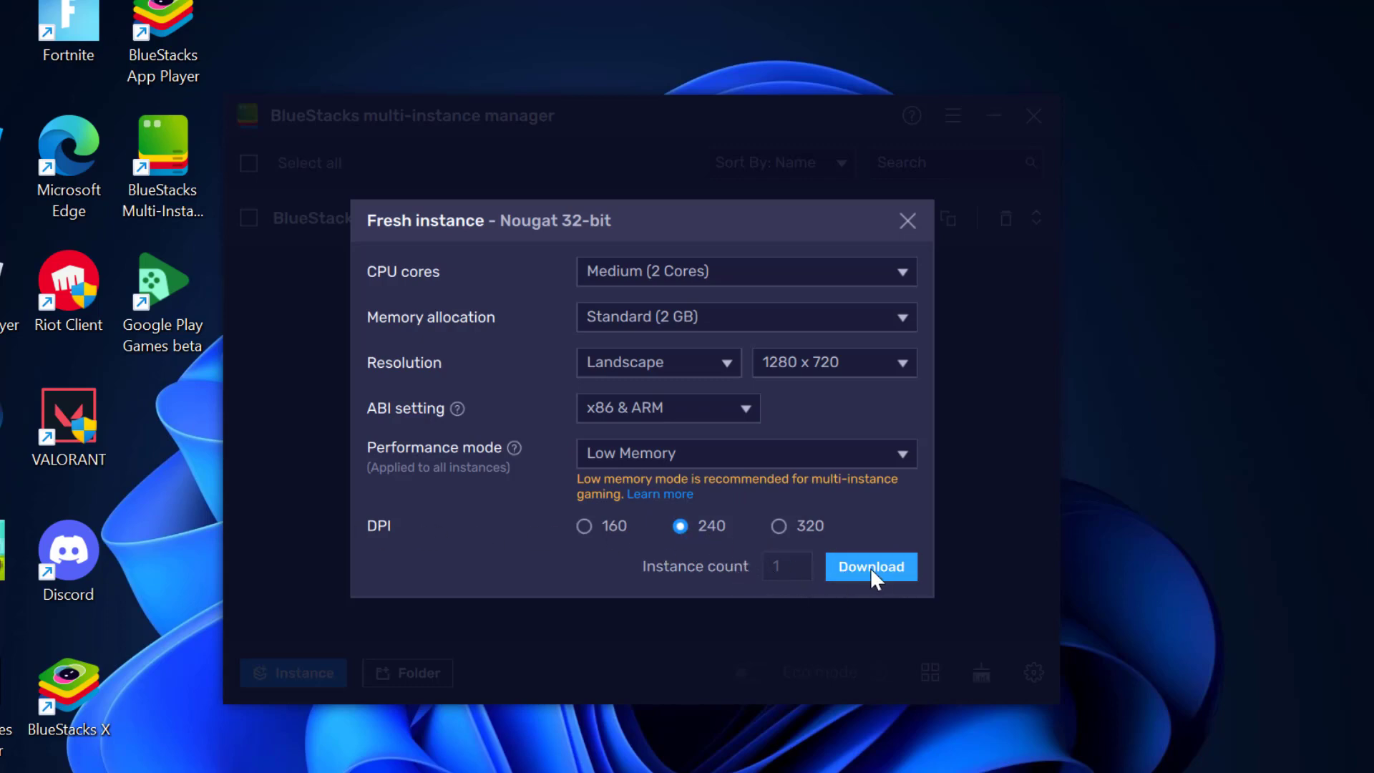
Download the new Nougat 32-bit instance, BlueStacks App Player 3
left_click(869, 567)
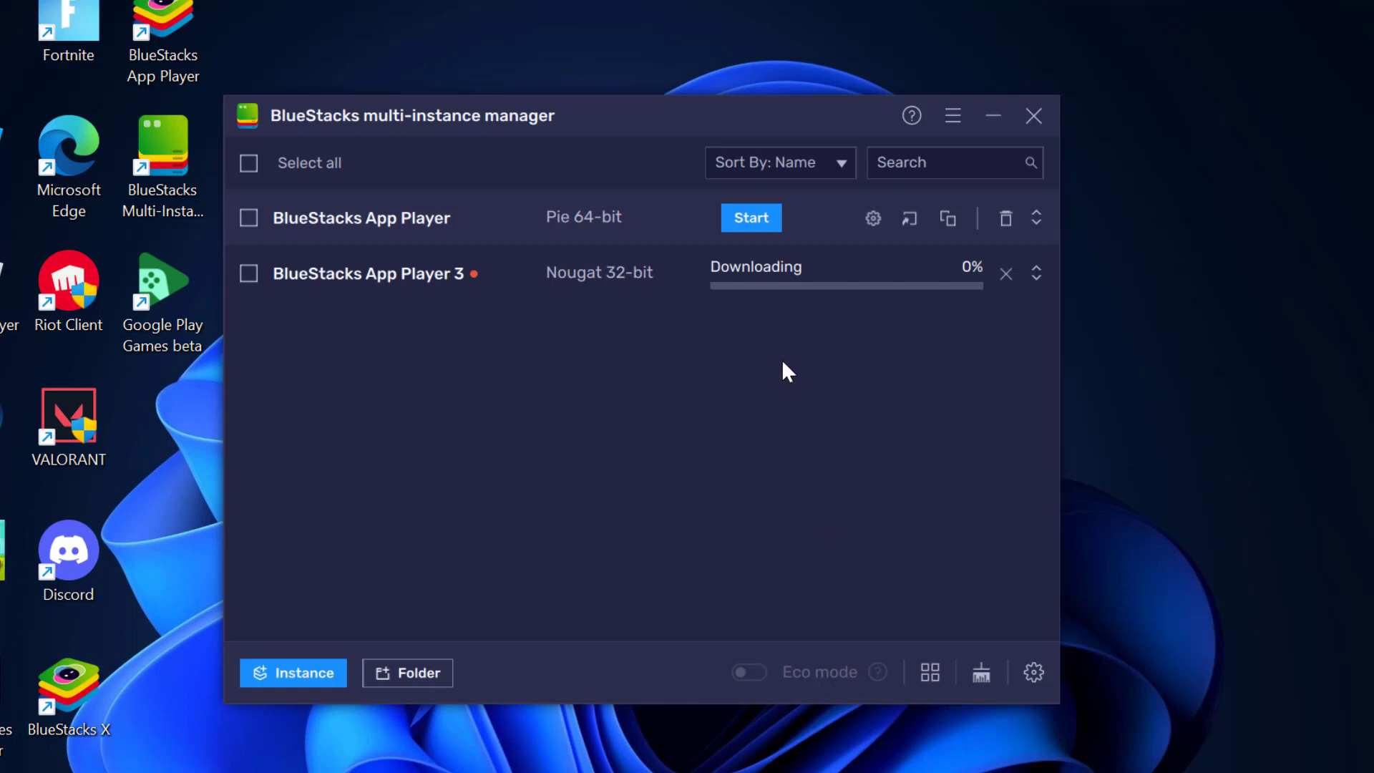
mouse_move(765, 301)
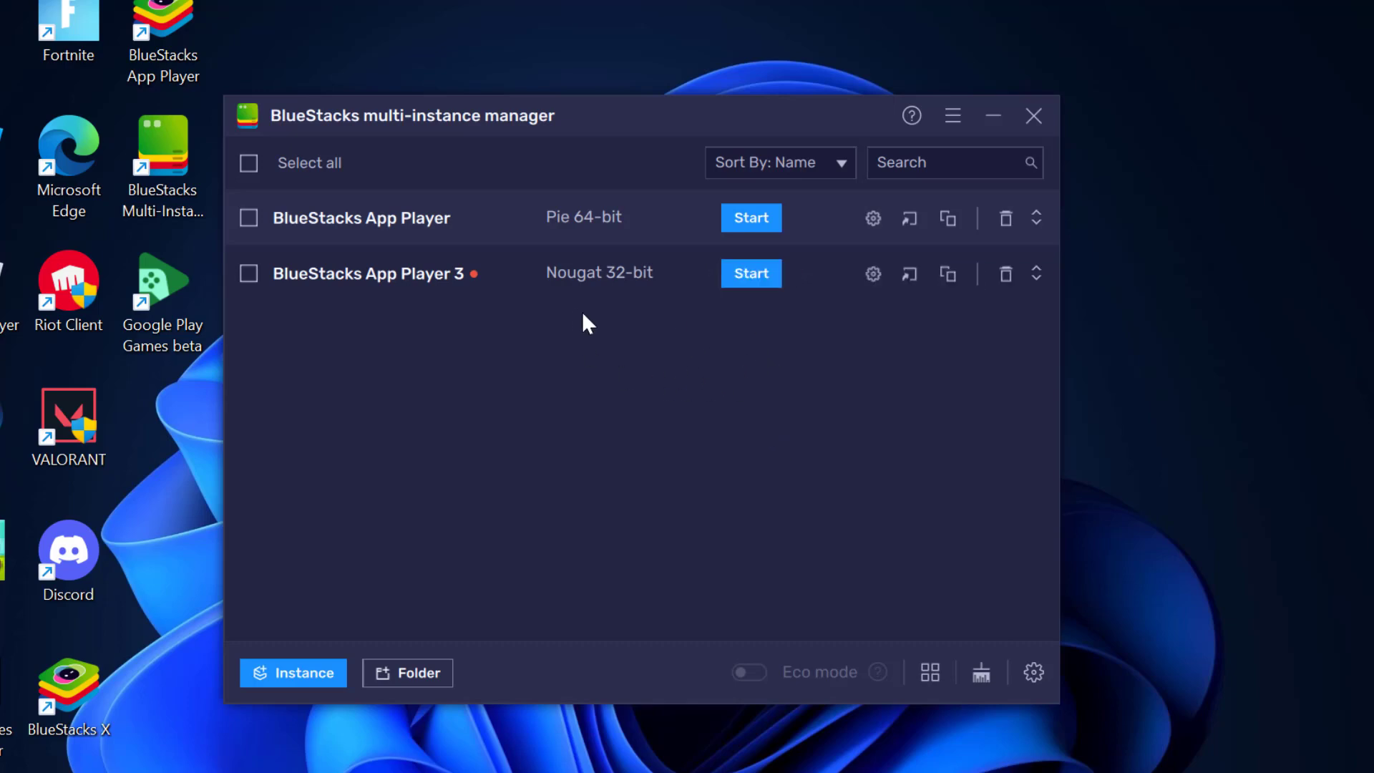
mouse_move(486, 349)
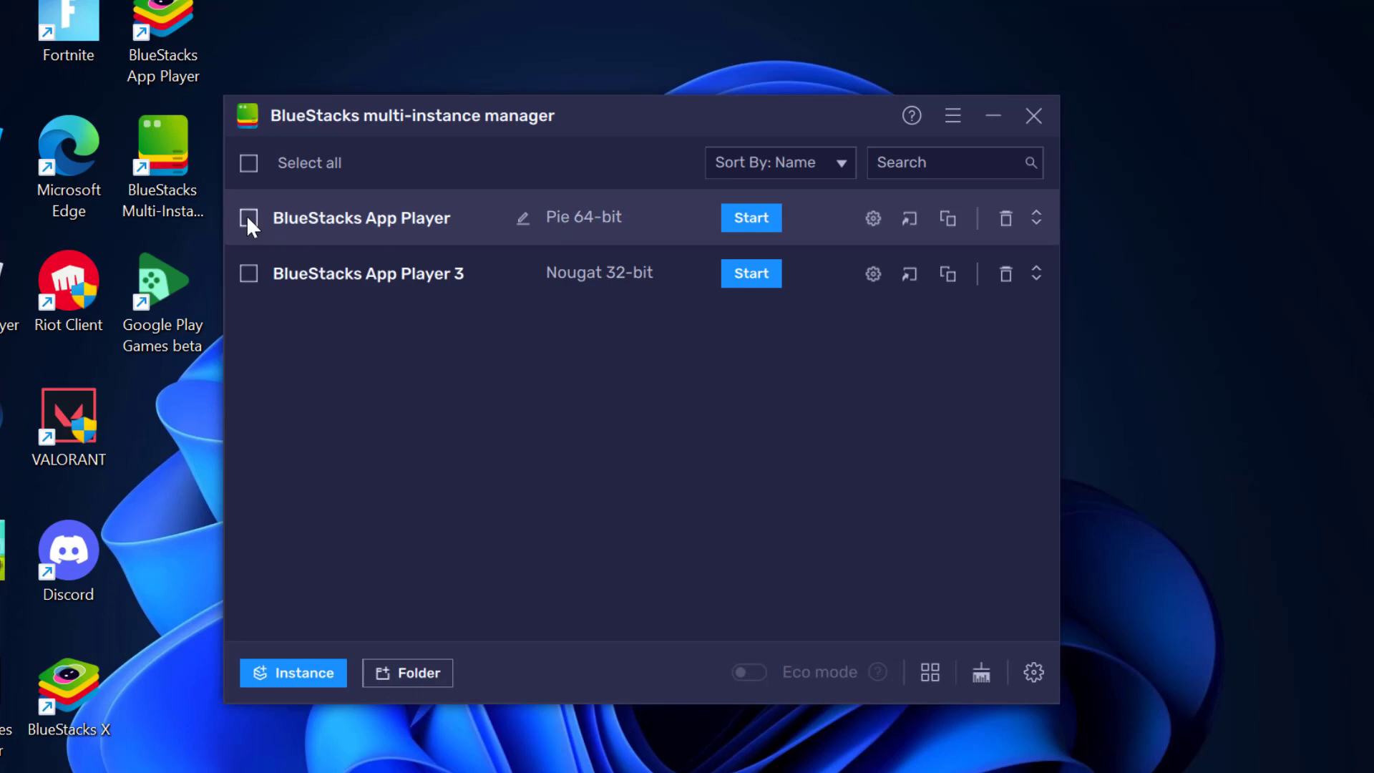
Remove the Pie 64-bit instance and rename the Nougat one from 'BlueStacks App Player 3' to 'BlueStacks App Player'
left_click(249, 217)
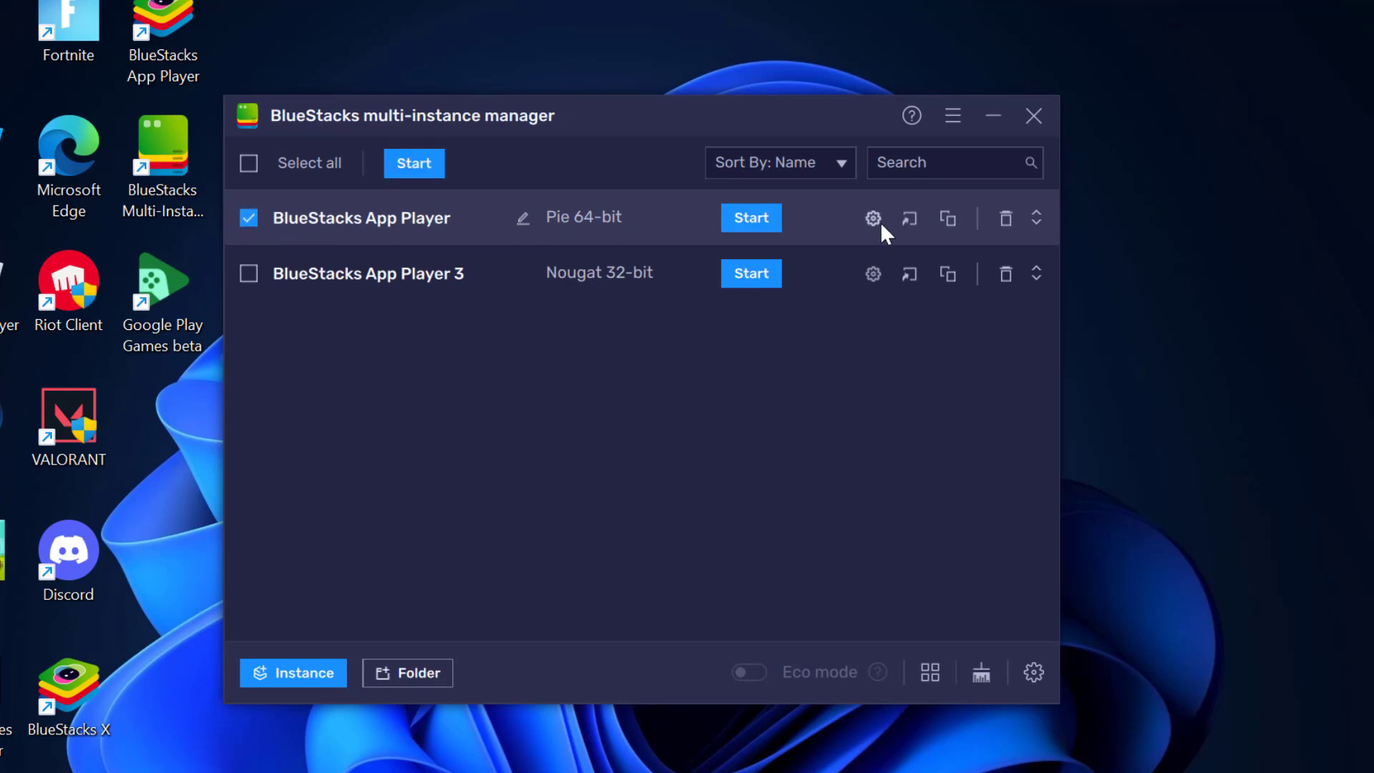
mouse_move(1006, 218)
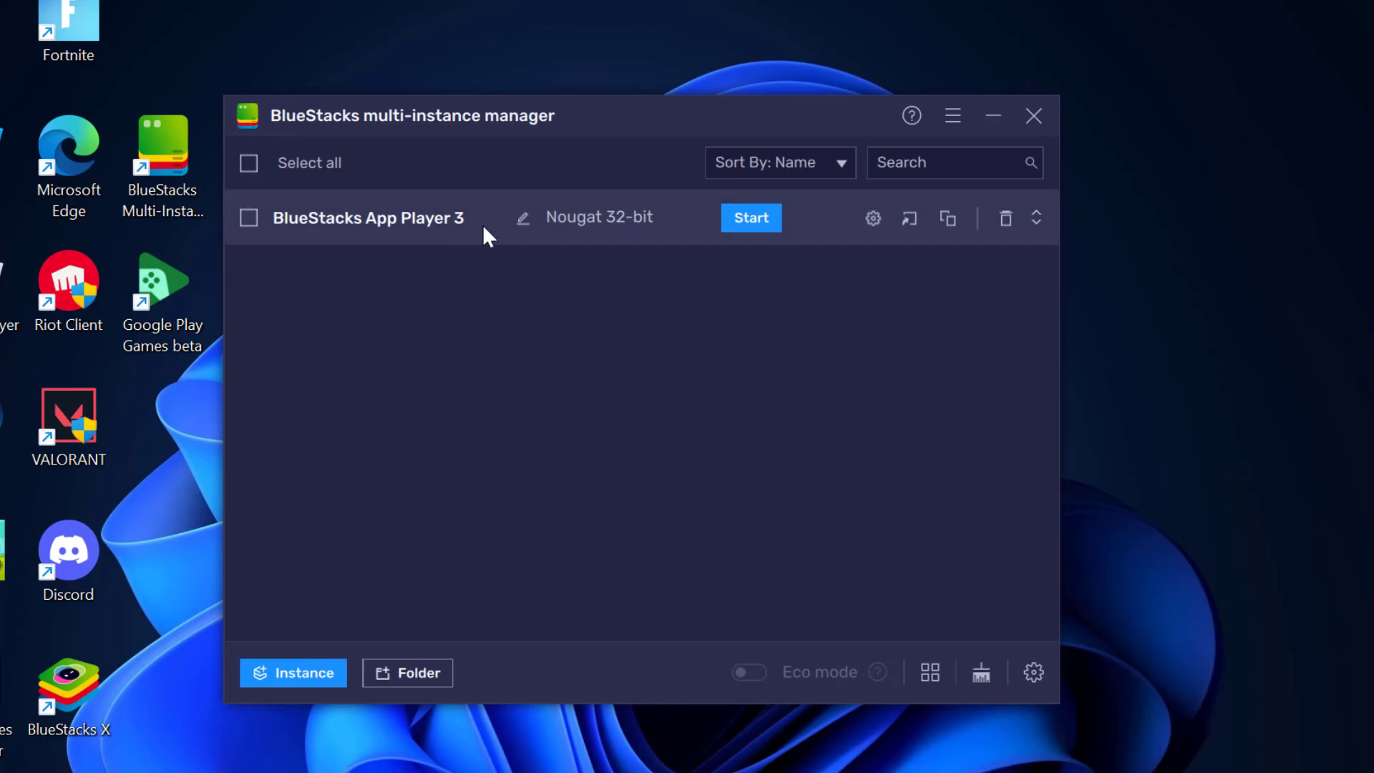
left_click(522, 217)
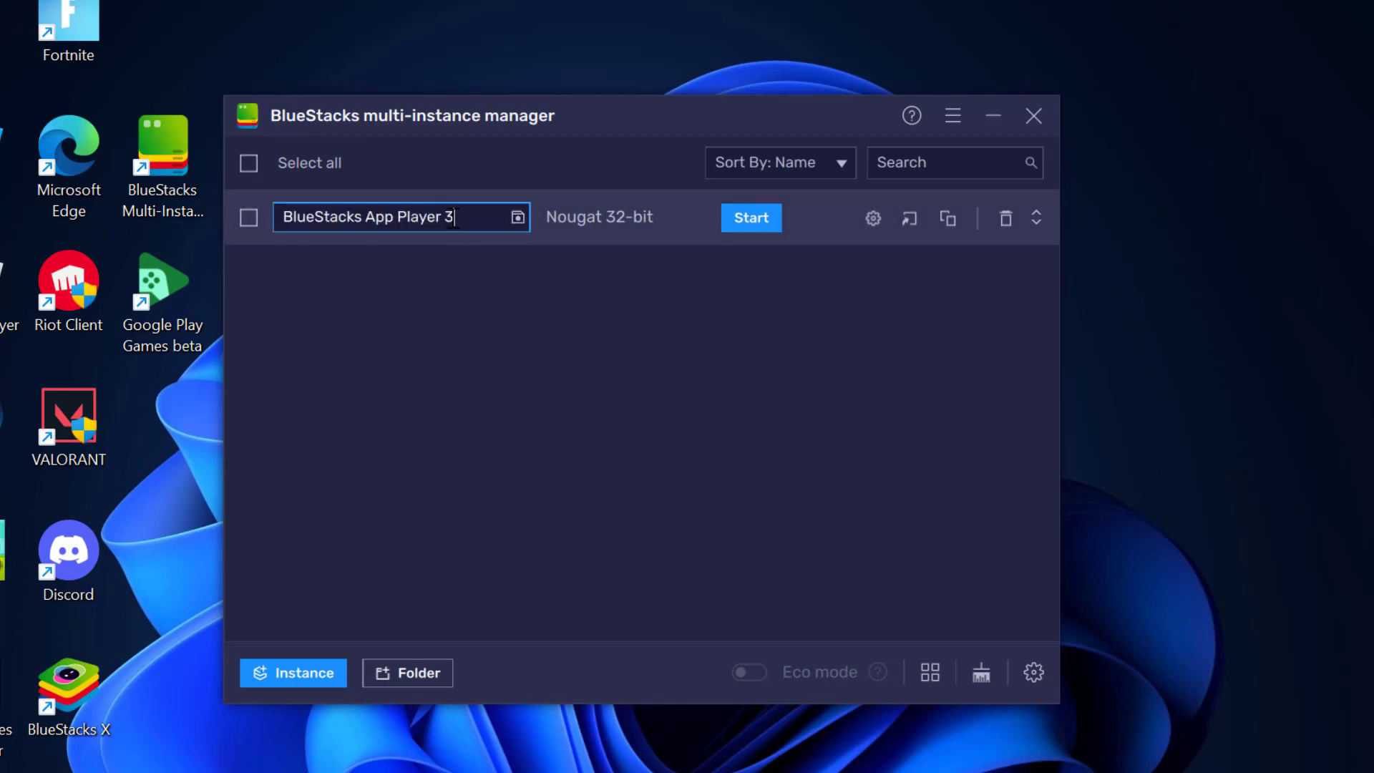
key("Backspace")
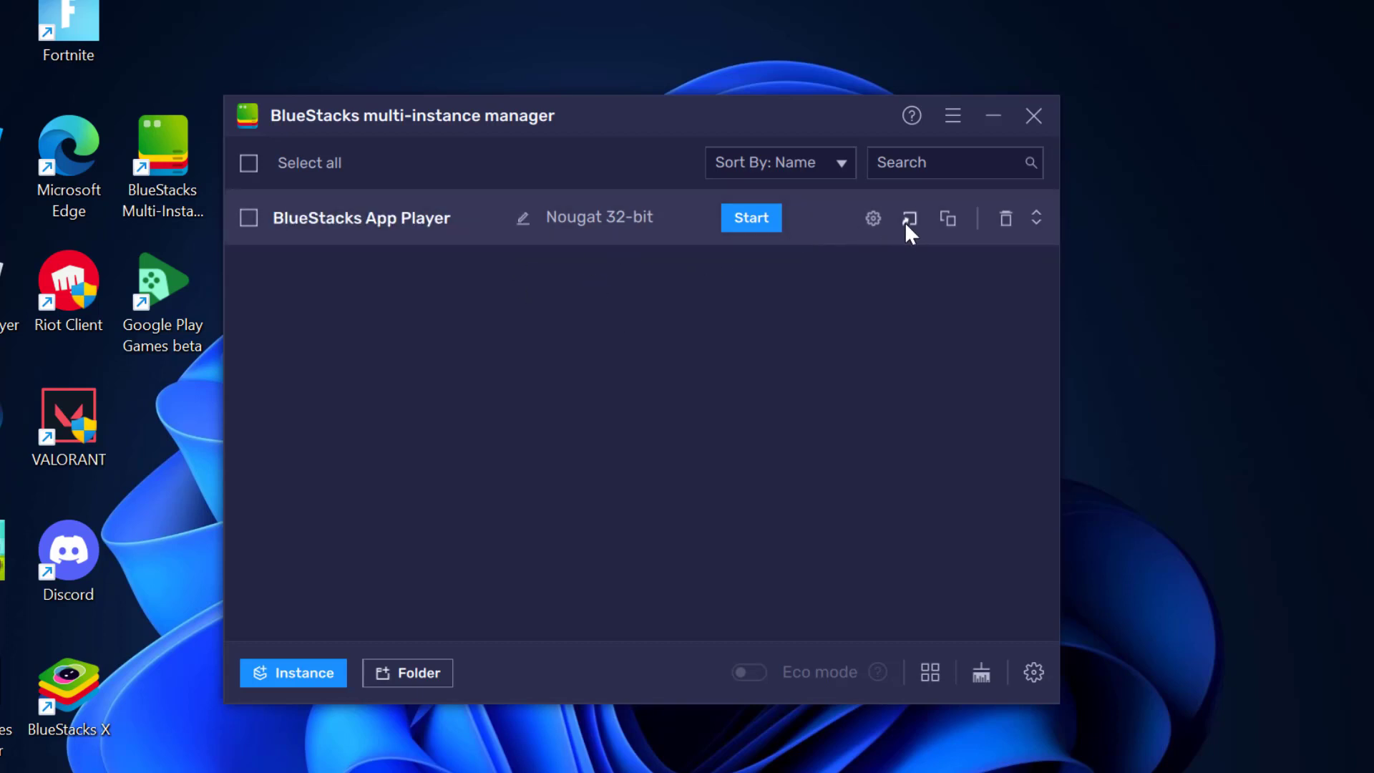
mouse_move(908, 217)
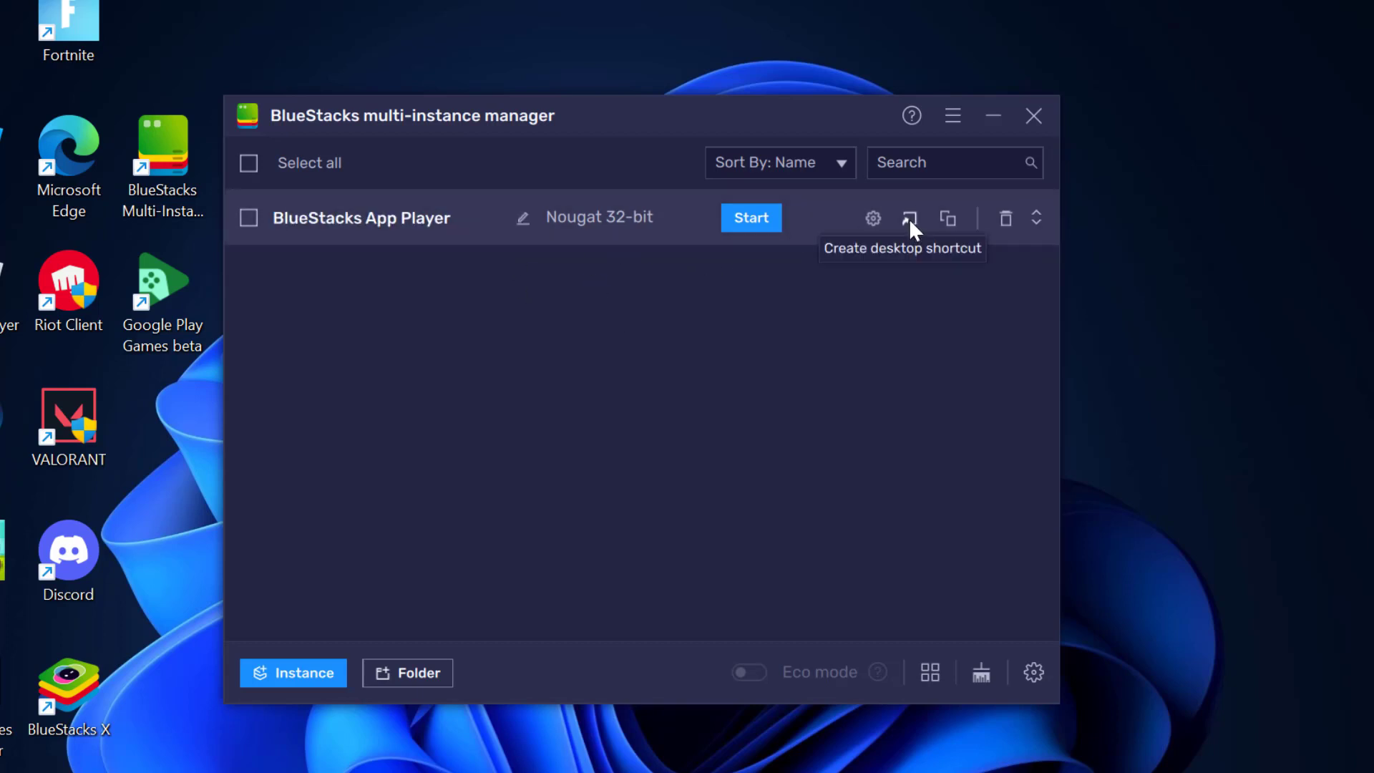
Create a desktop shortcut for the BlueStacks App Player instance and start it
left_click(908, 218)
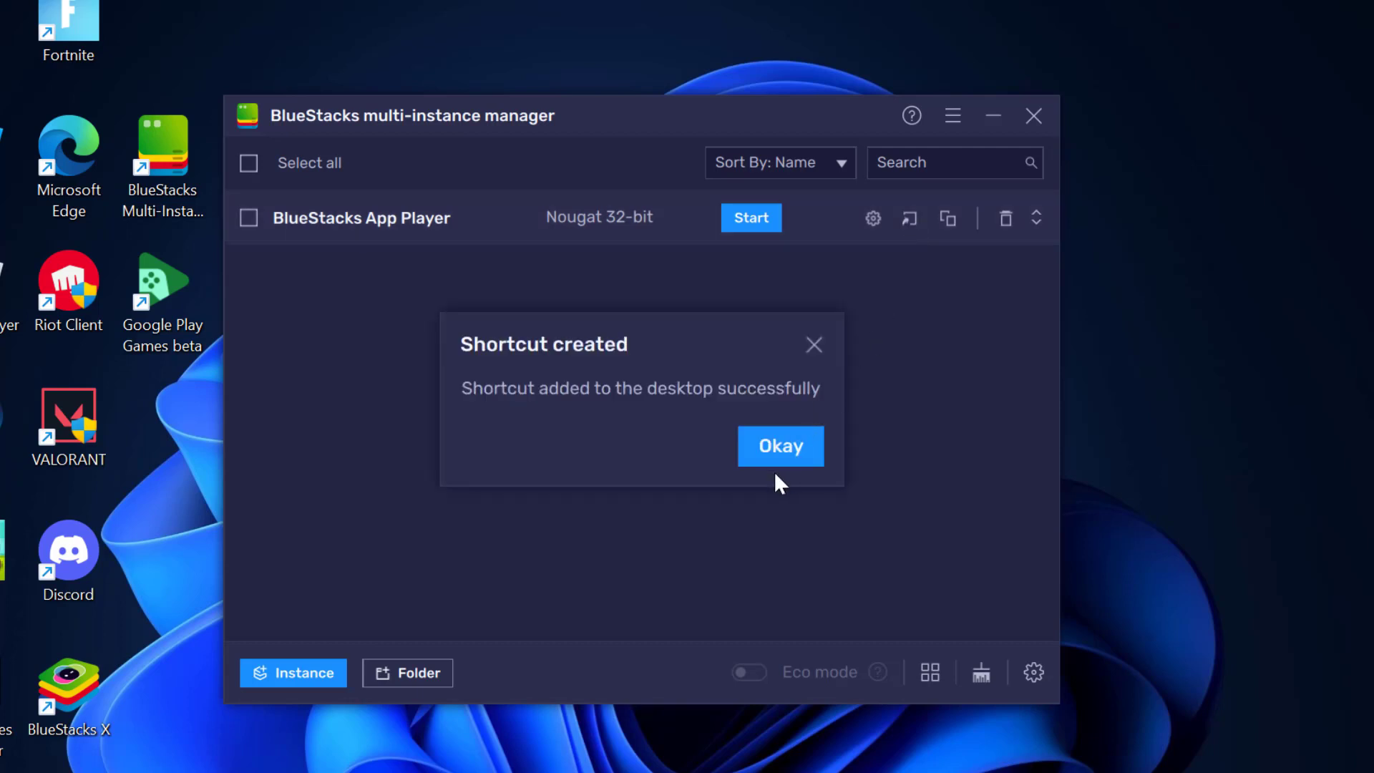
left_click(779, 445)
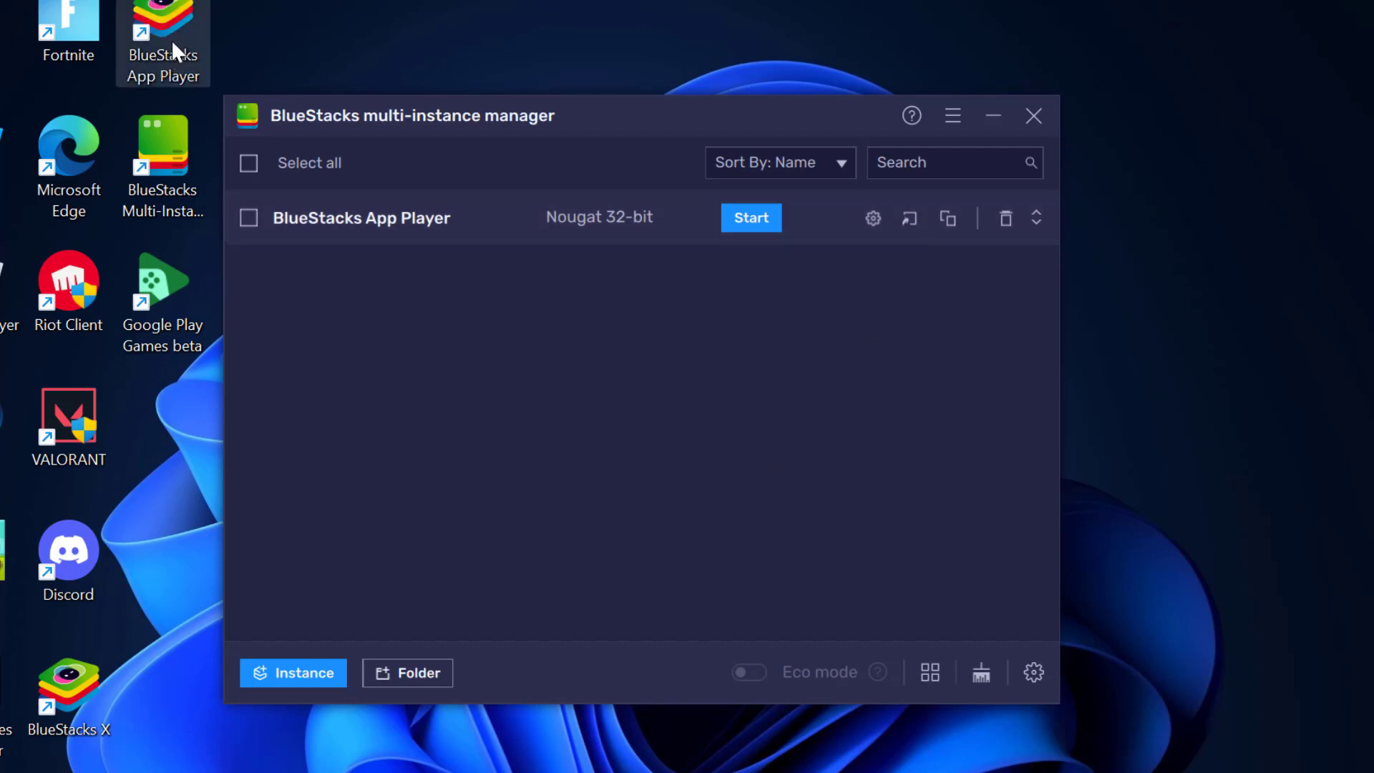
left_click(750, 217)
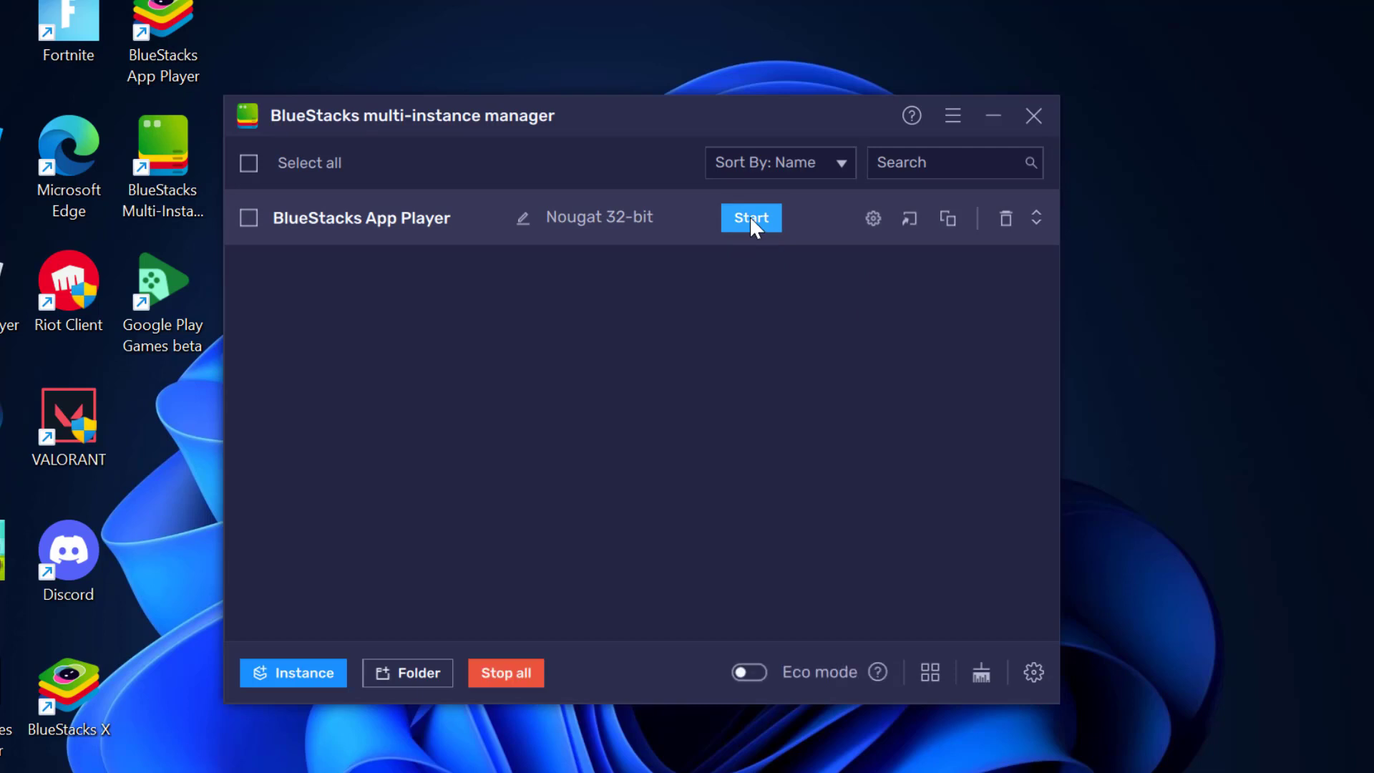
Let the Nougat instance boot to its home screen, then close it and the Multi-Instance Manager
left_click(749, 218)
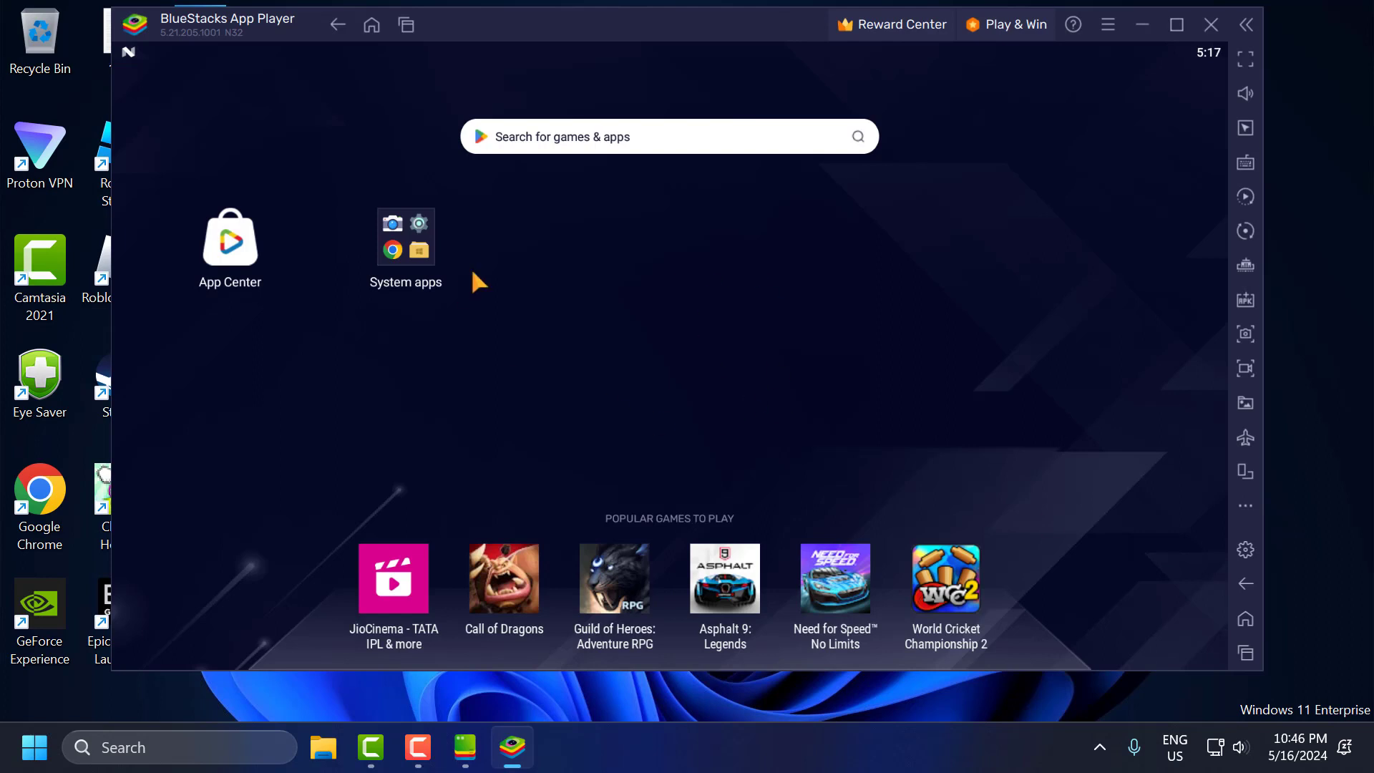
mouse_move(671, 355)
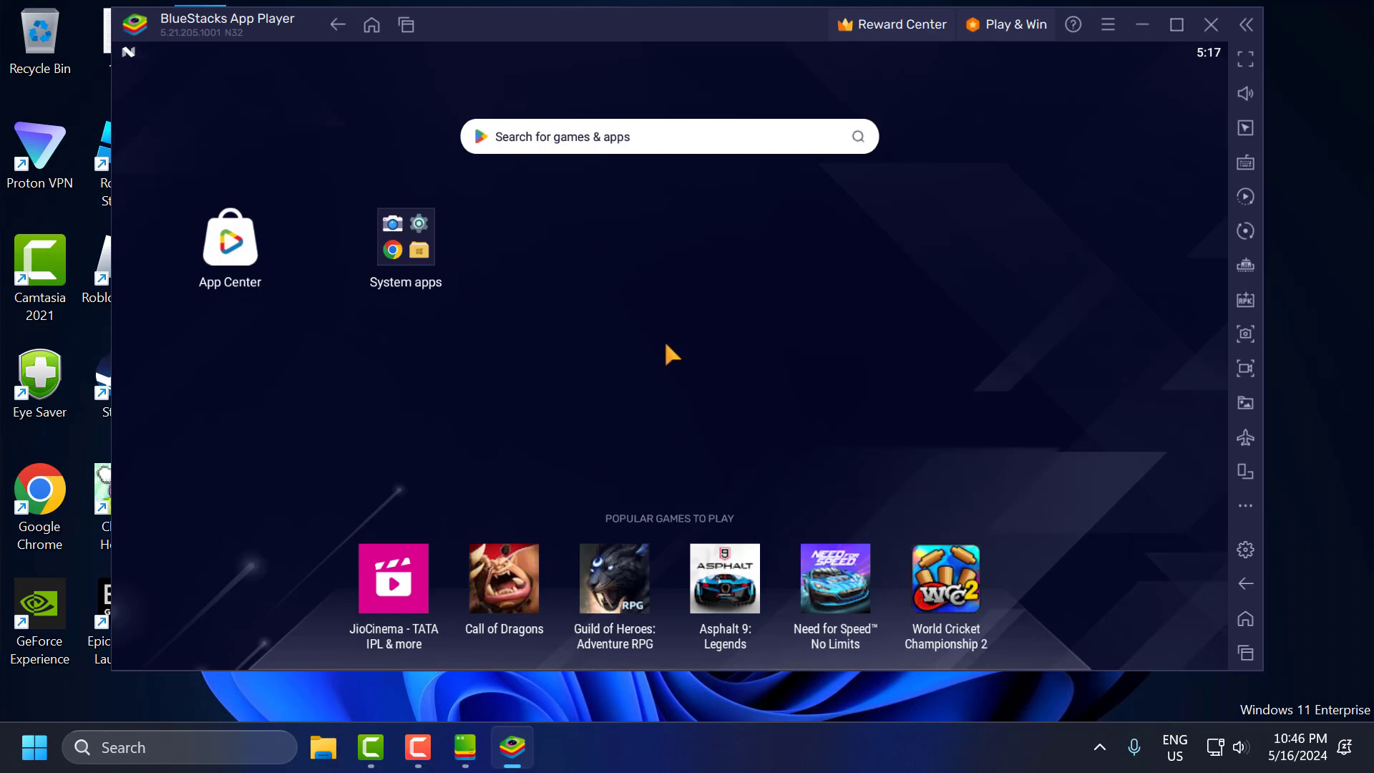
mouse_move(837, 357)
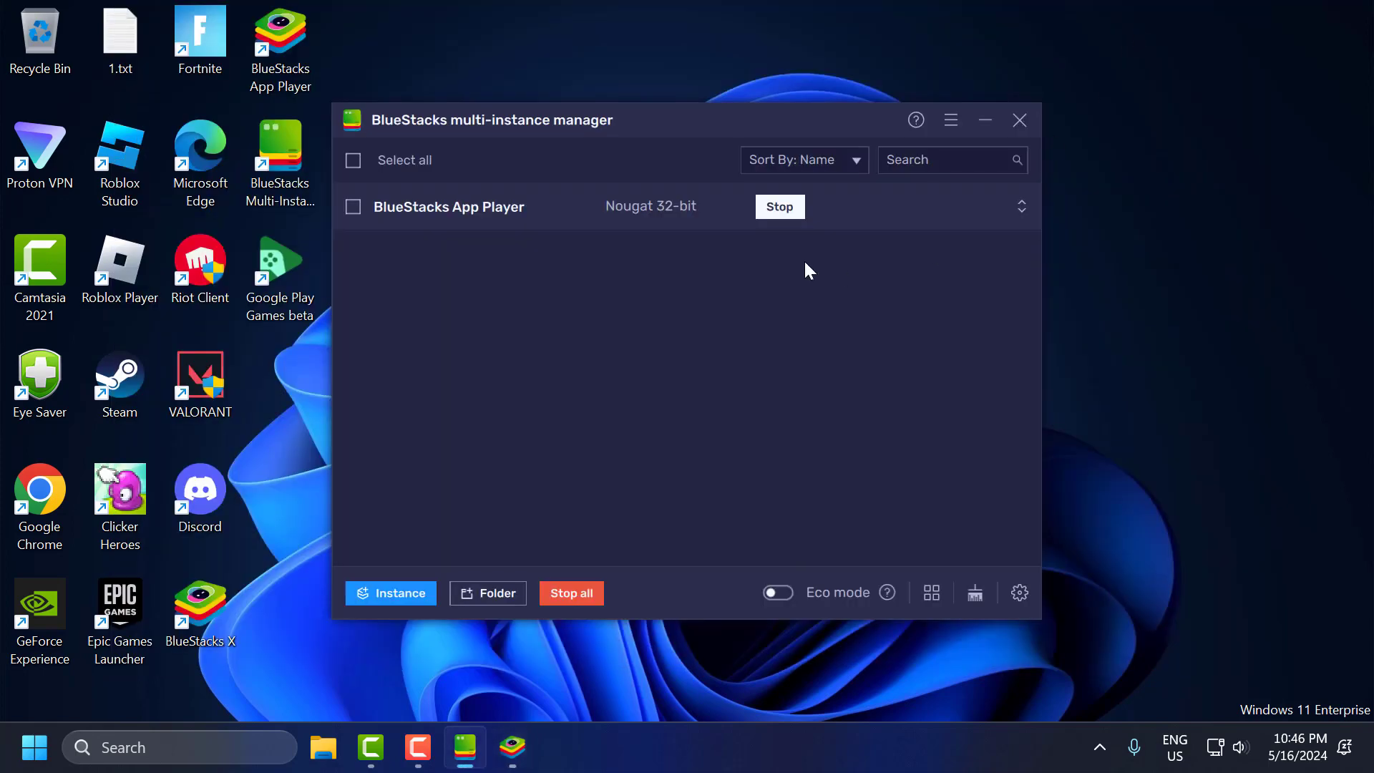
left_click(1019, 121)
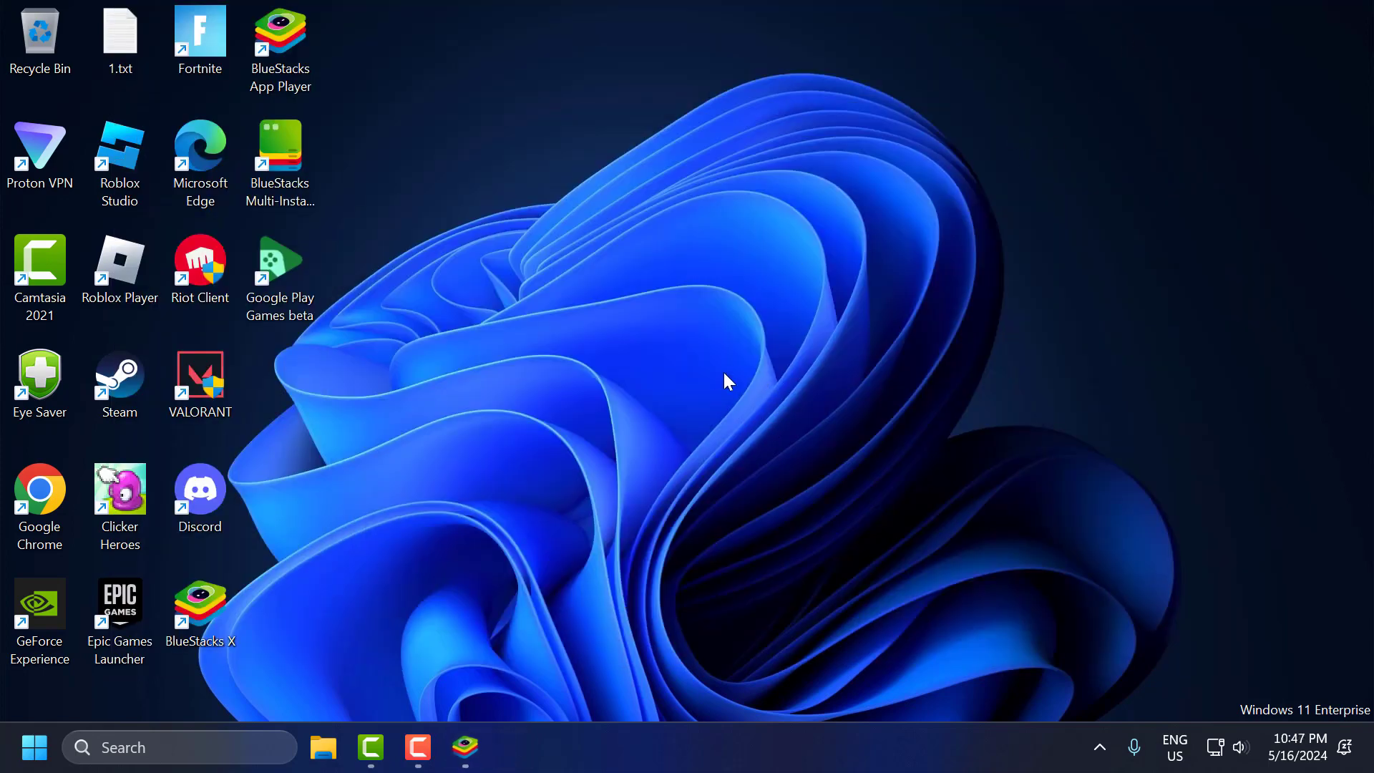